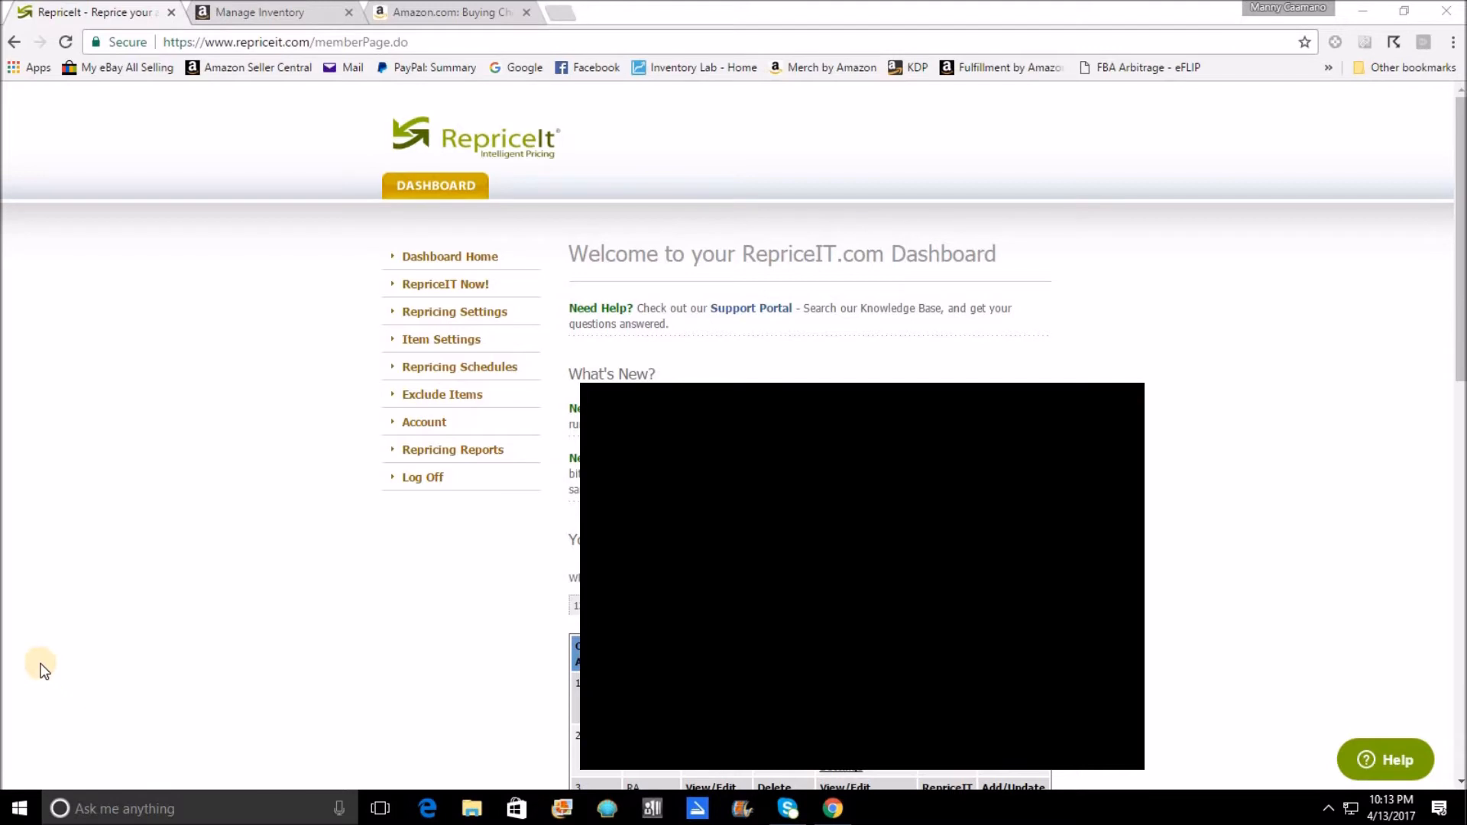
mouse_move(316, 283)
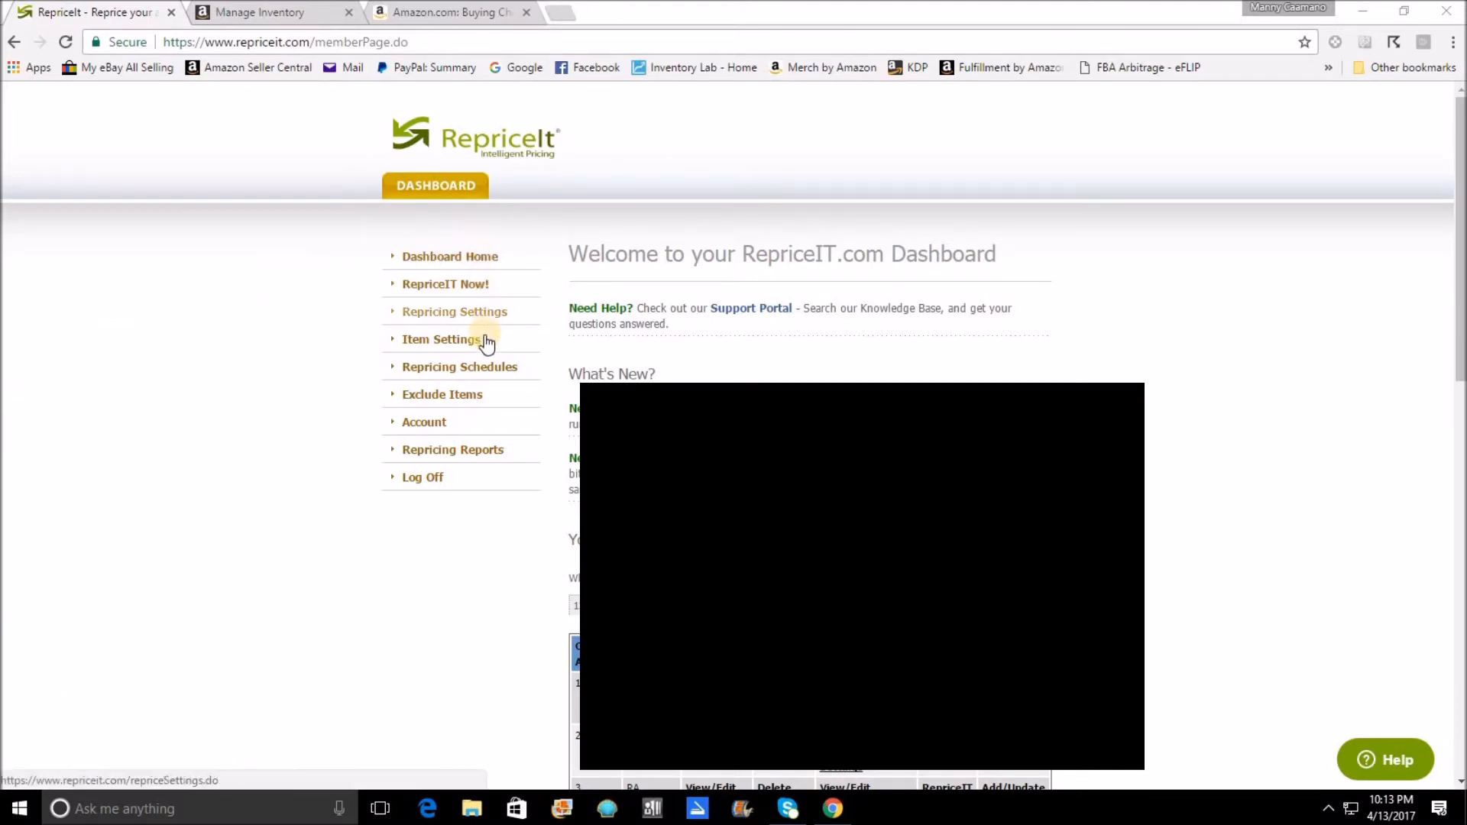
Go to the Item Settings List page from the dashboard's left menu
left_click(440, 338)
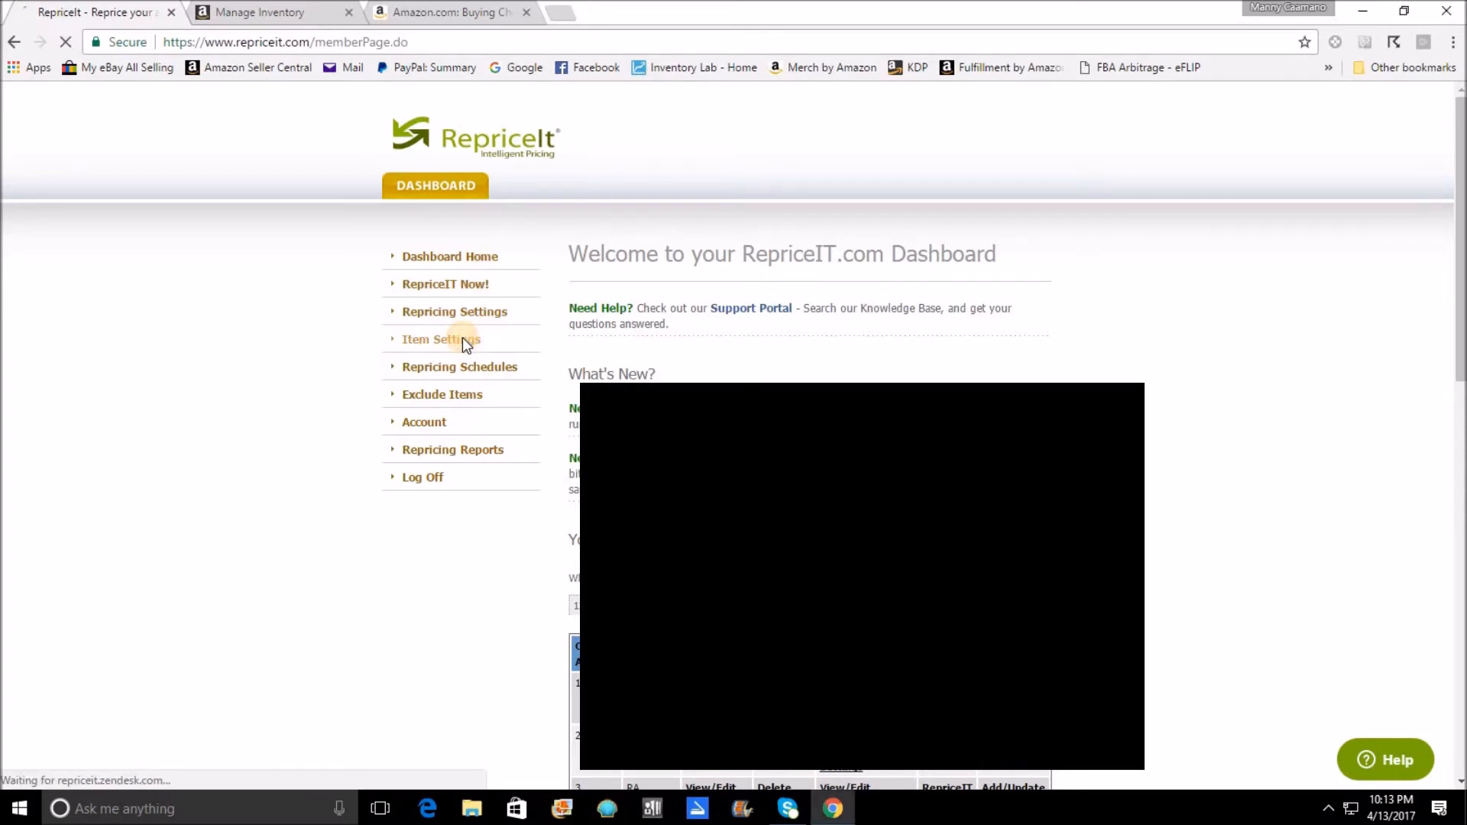
left_click(441, 338)
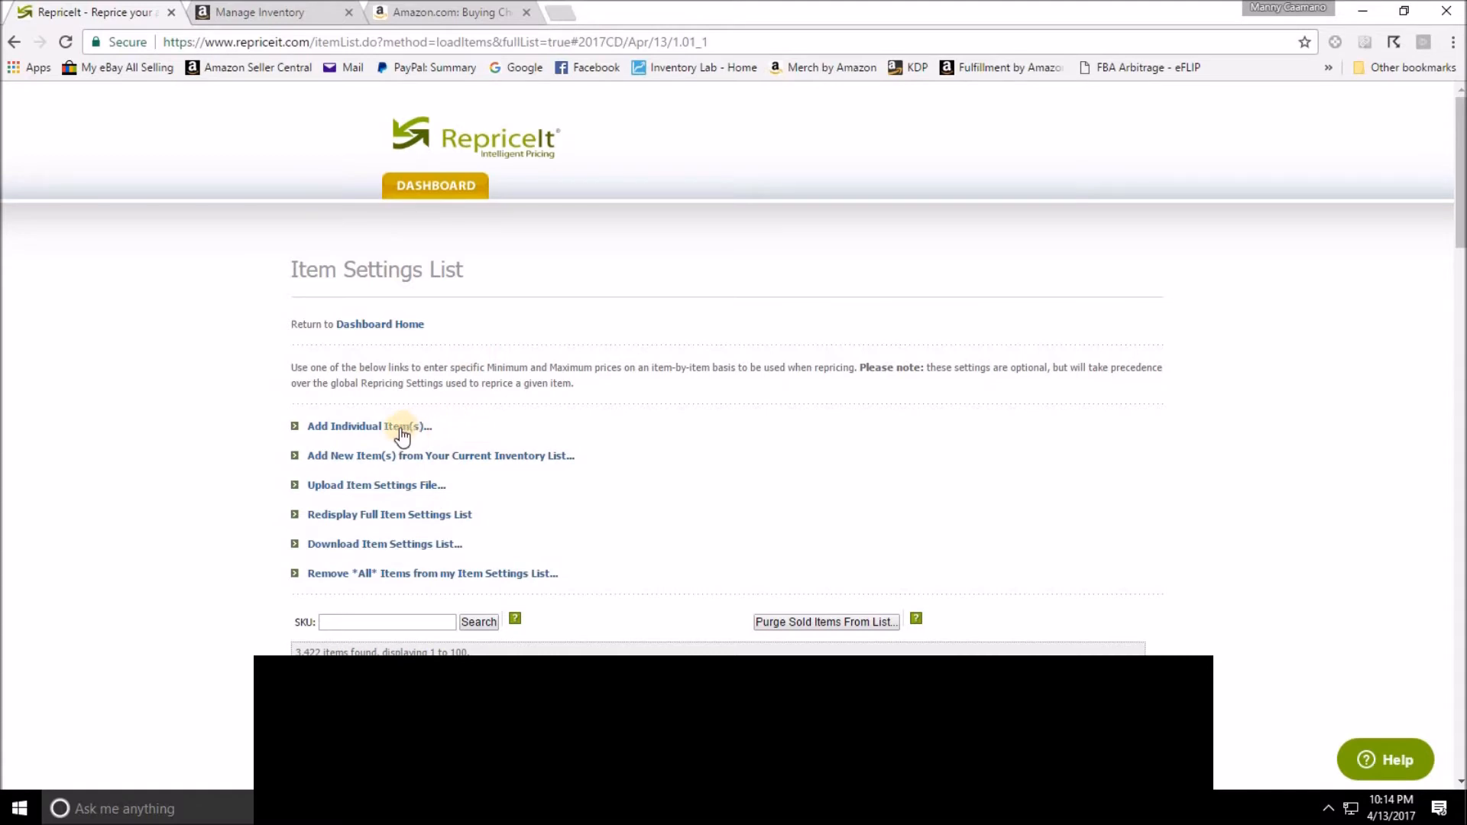
Start adding repricing settings for an individual item from the Item Settings List
left_click(368, 425)
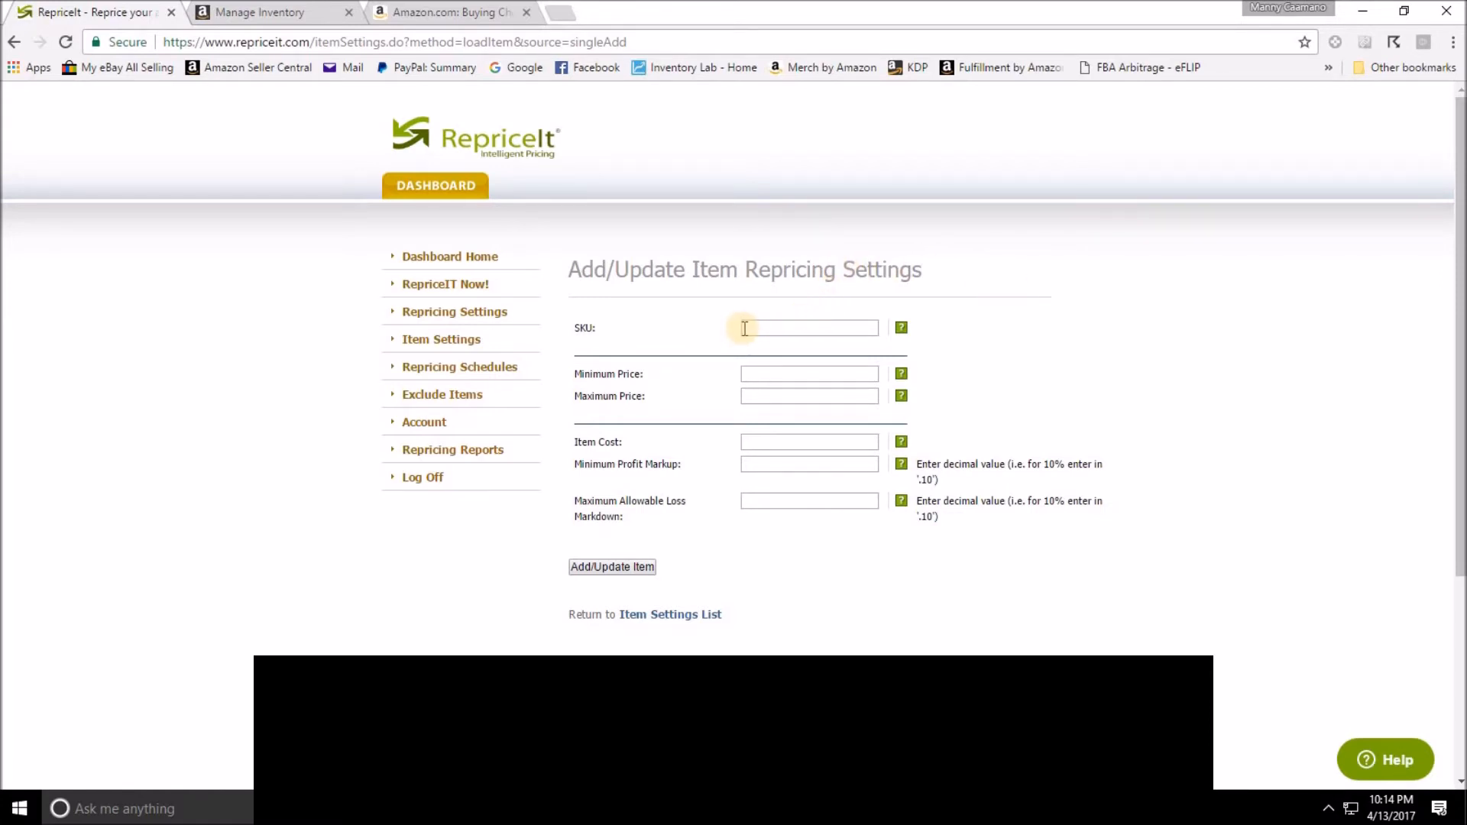
mouse_move(817, 330)
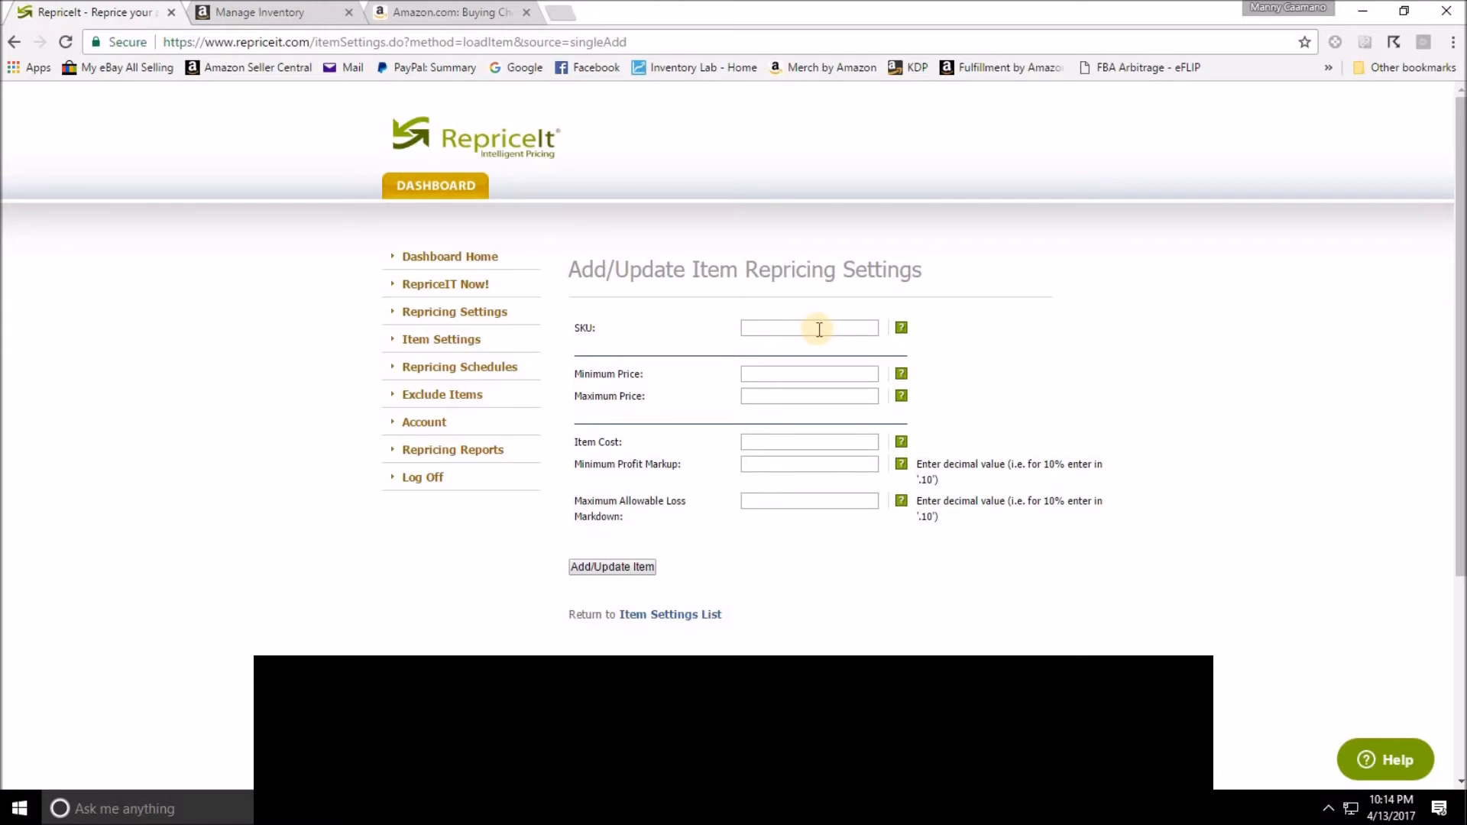
mouse_move(745, 376)
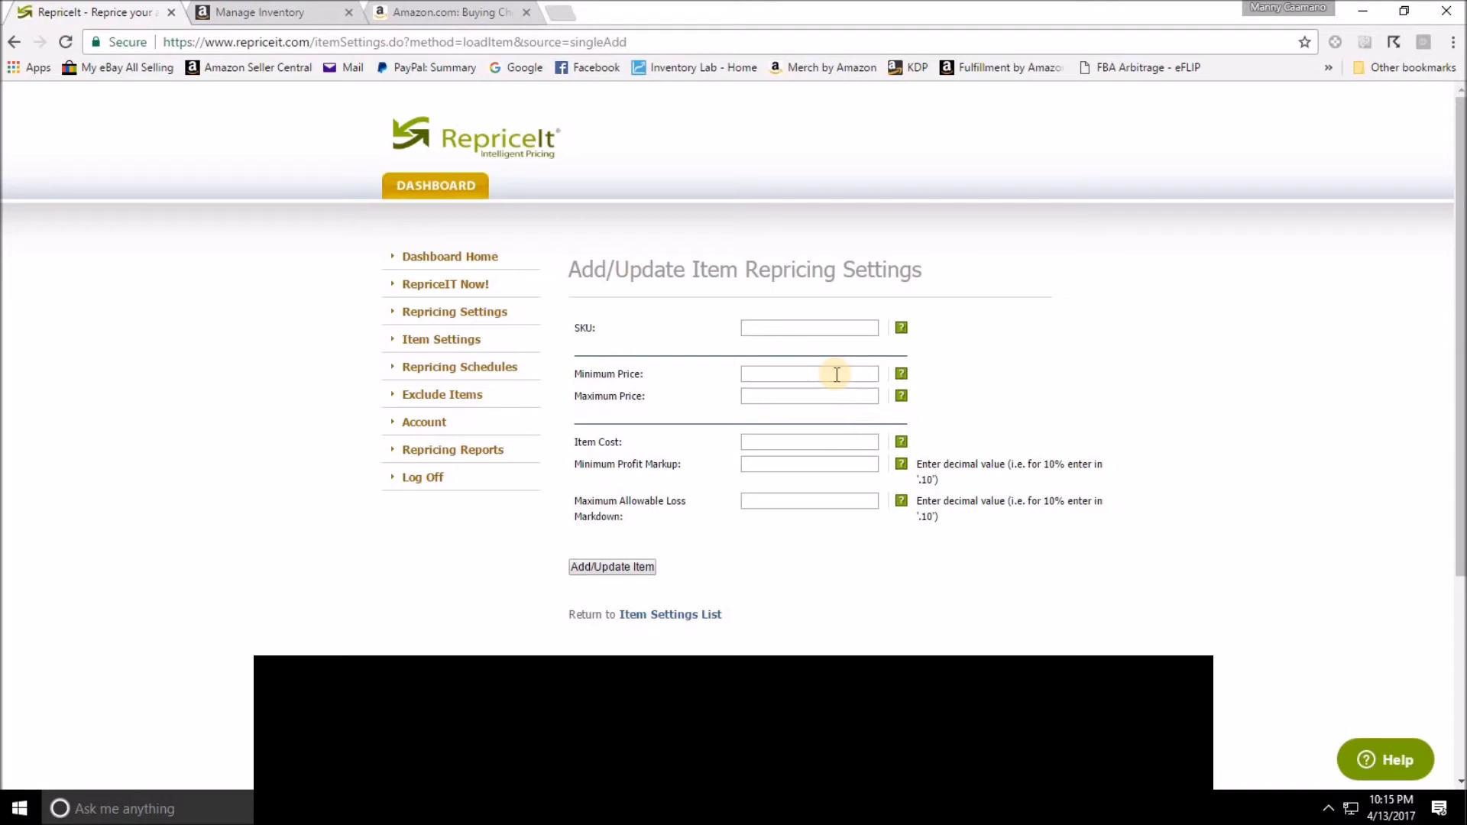
mouse_move(626, 16)
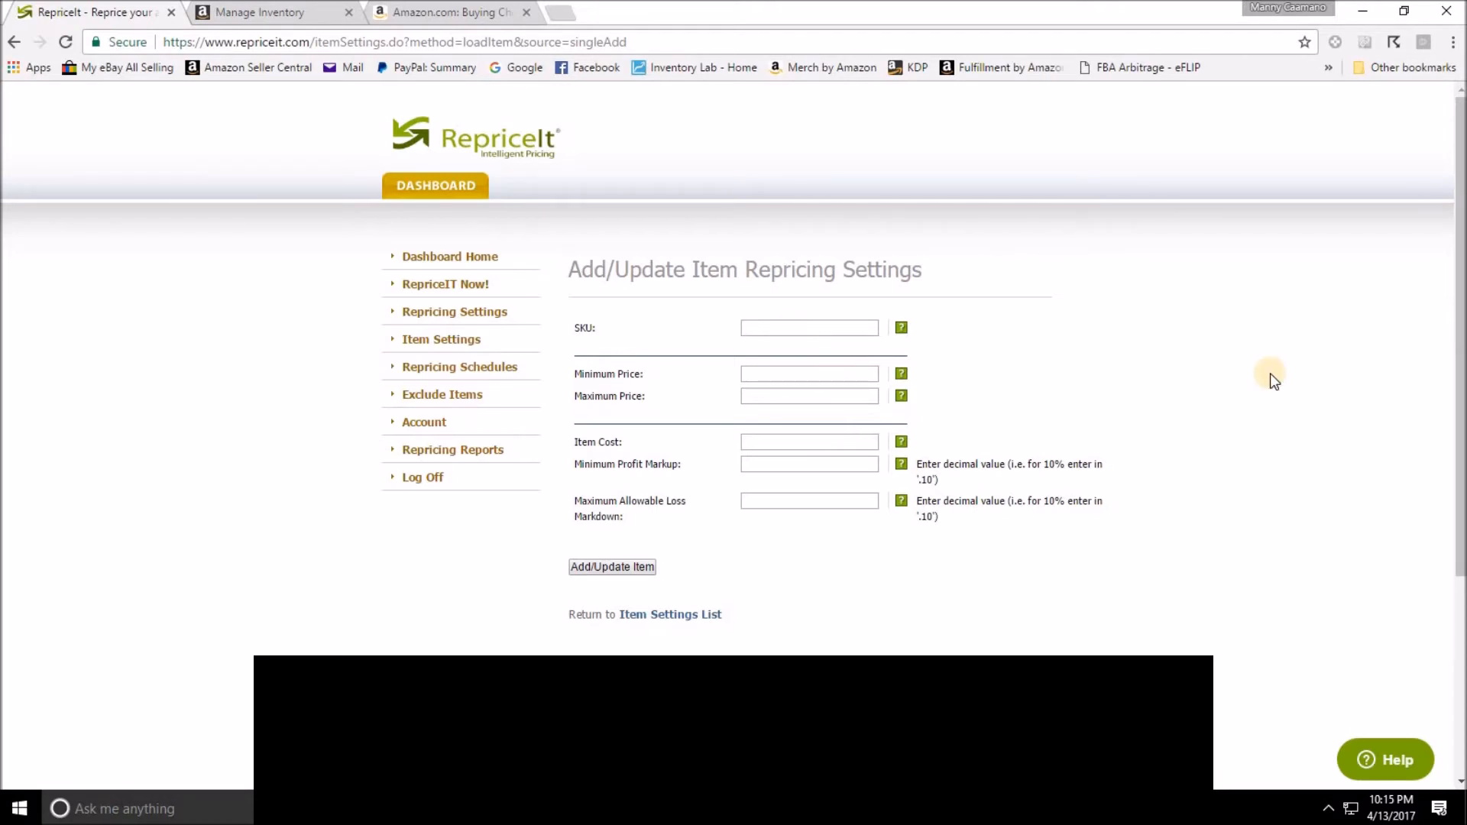
mouse_move(1128, 370)
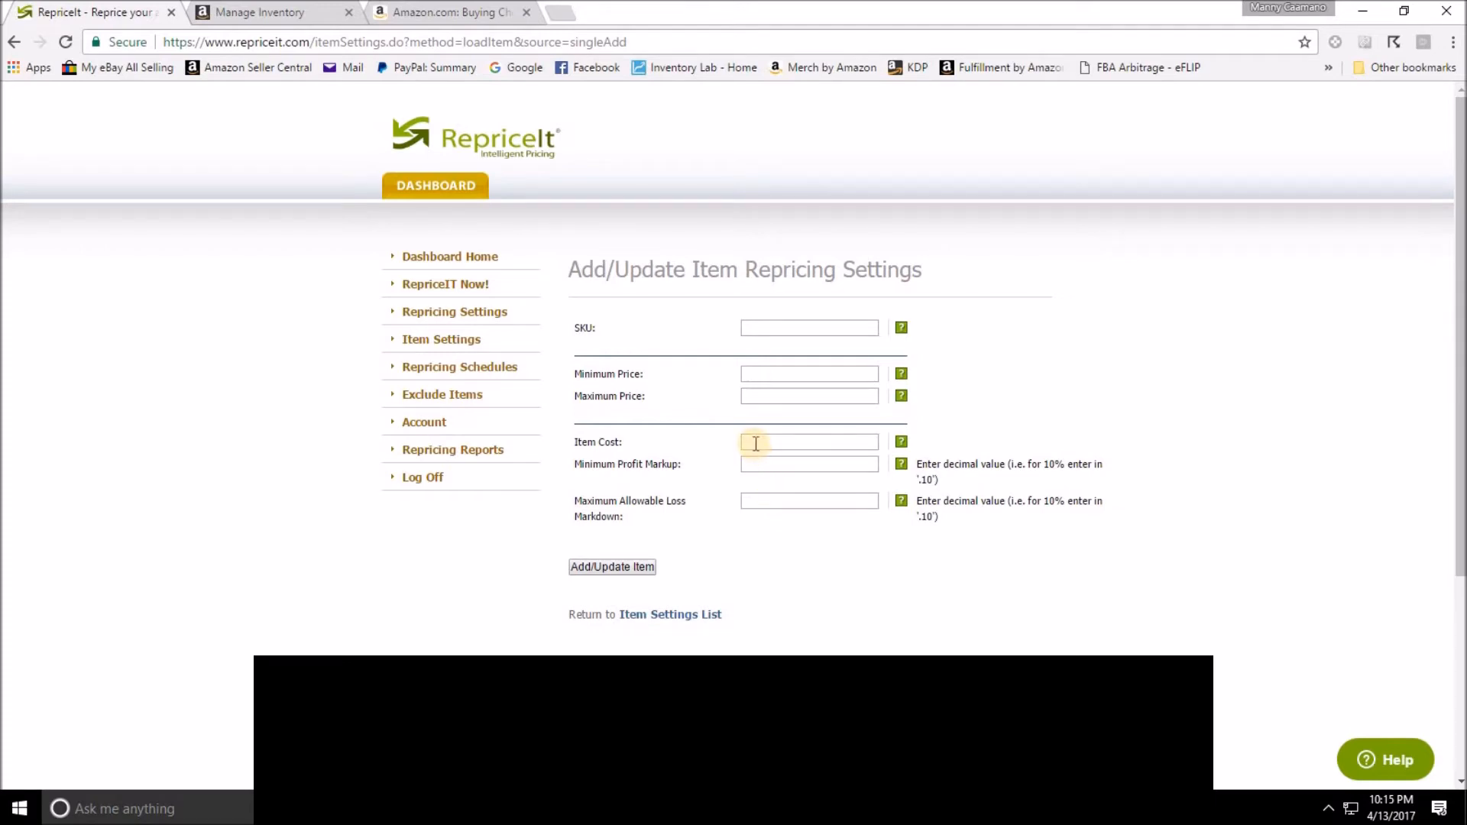
mouse_move(753, 465)
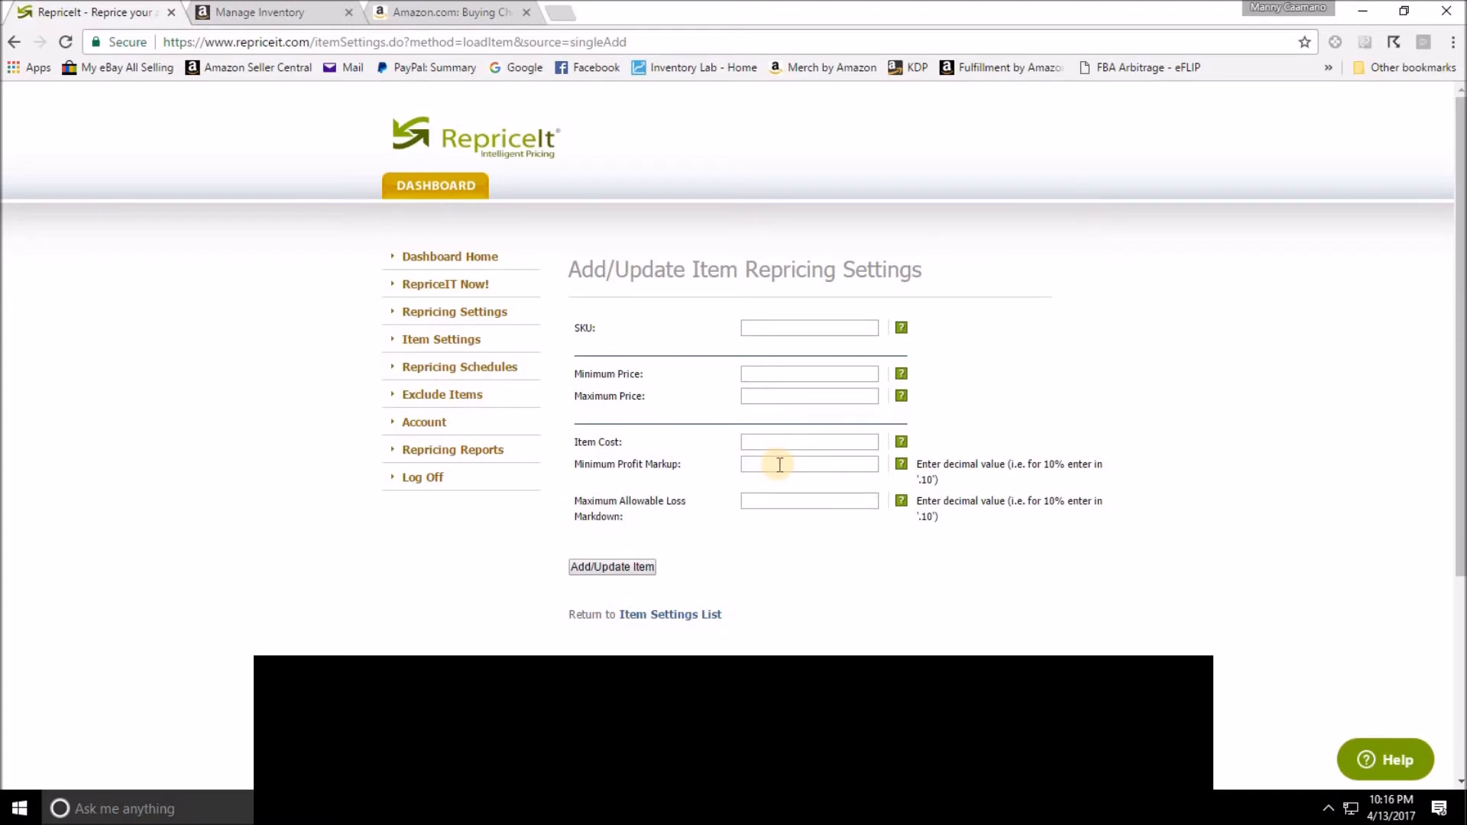
mouse_move(1169, 363)
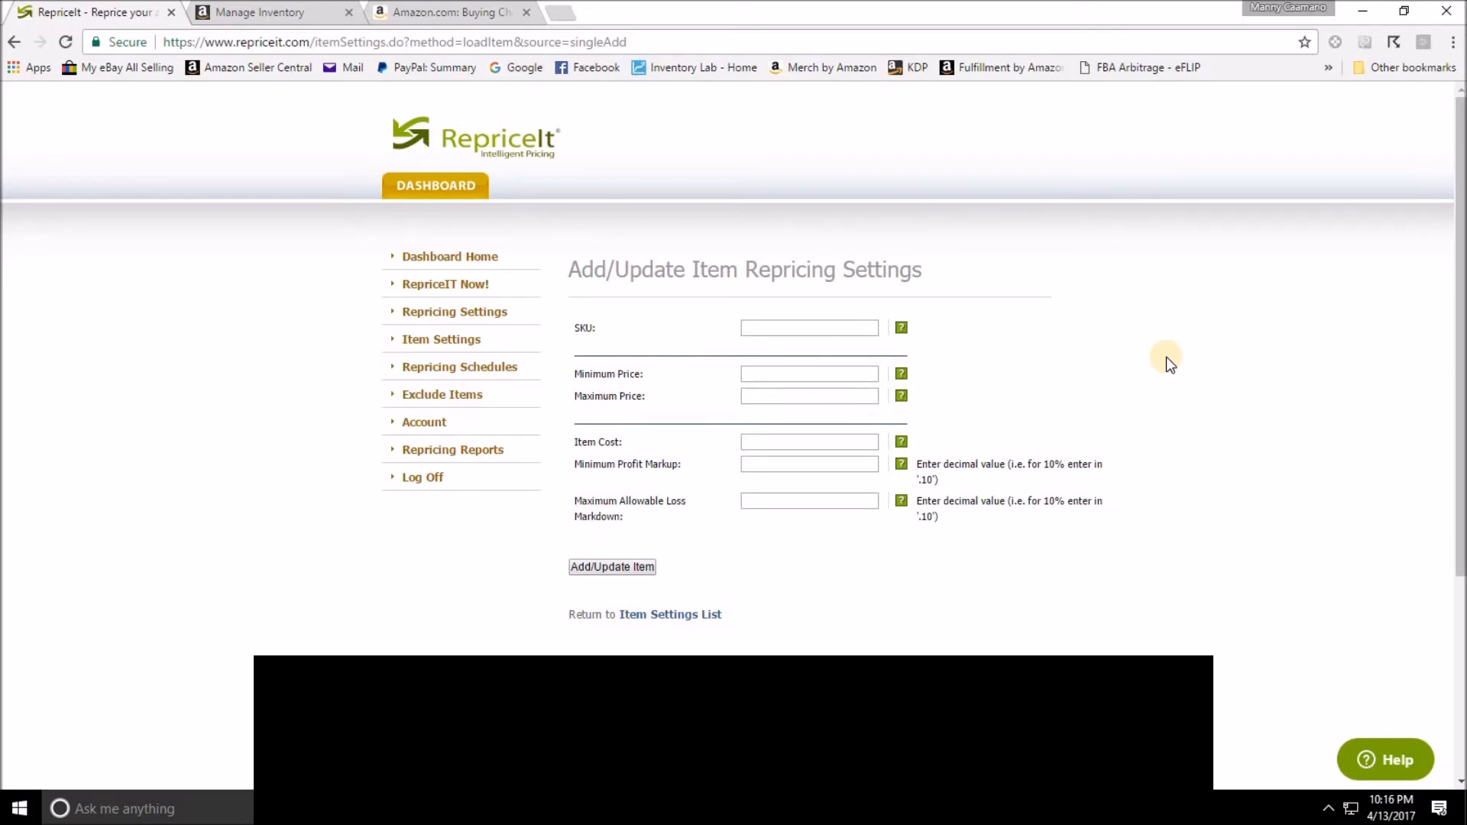
Return to the Item Settings List and open the Seller Item Inventory of 3,173 items
left_click(670, 614)
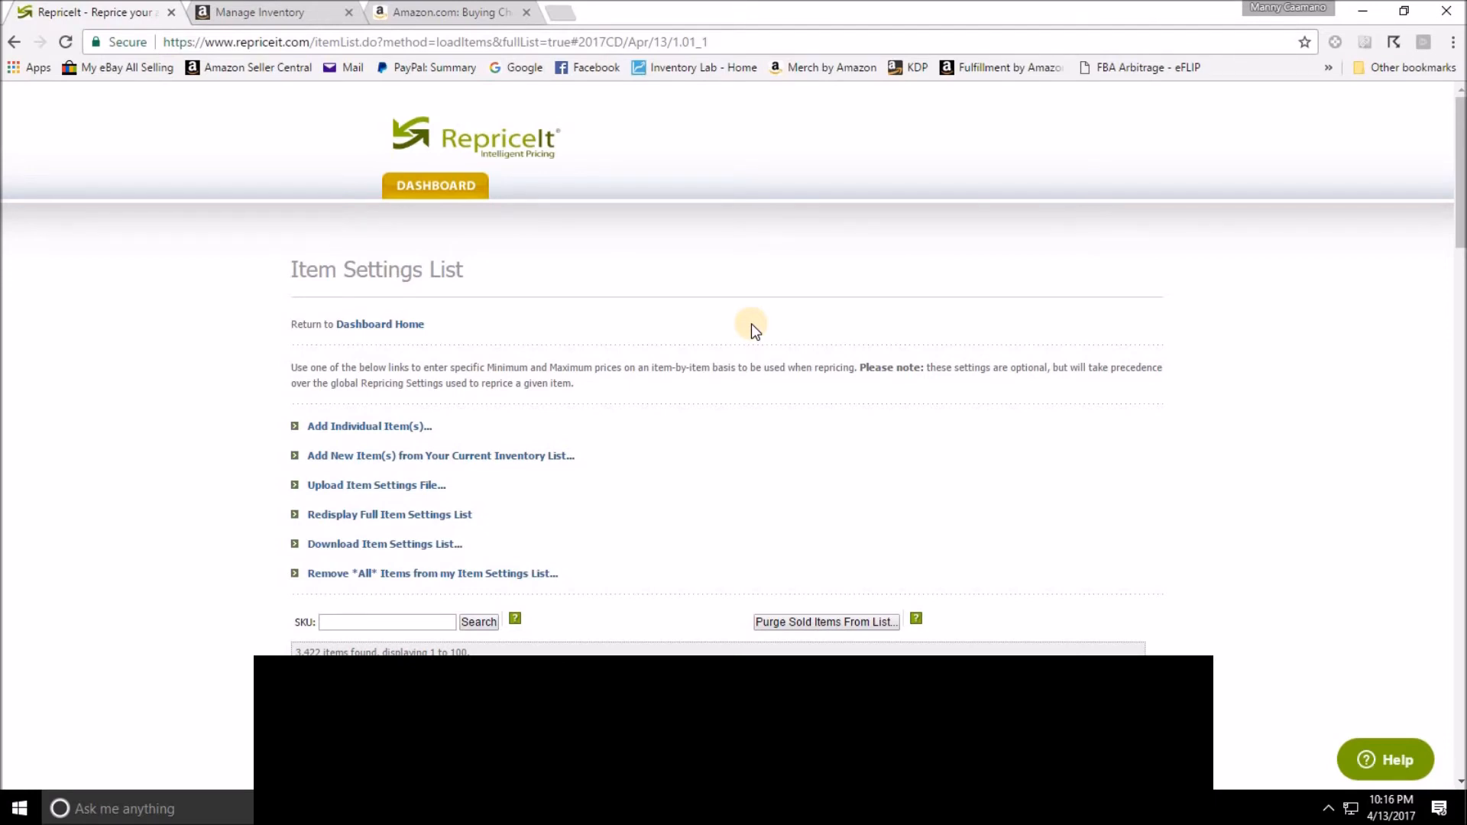
mouse_move(444, 426)
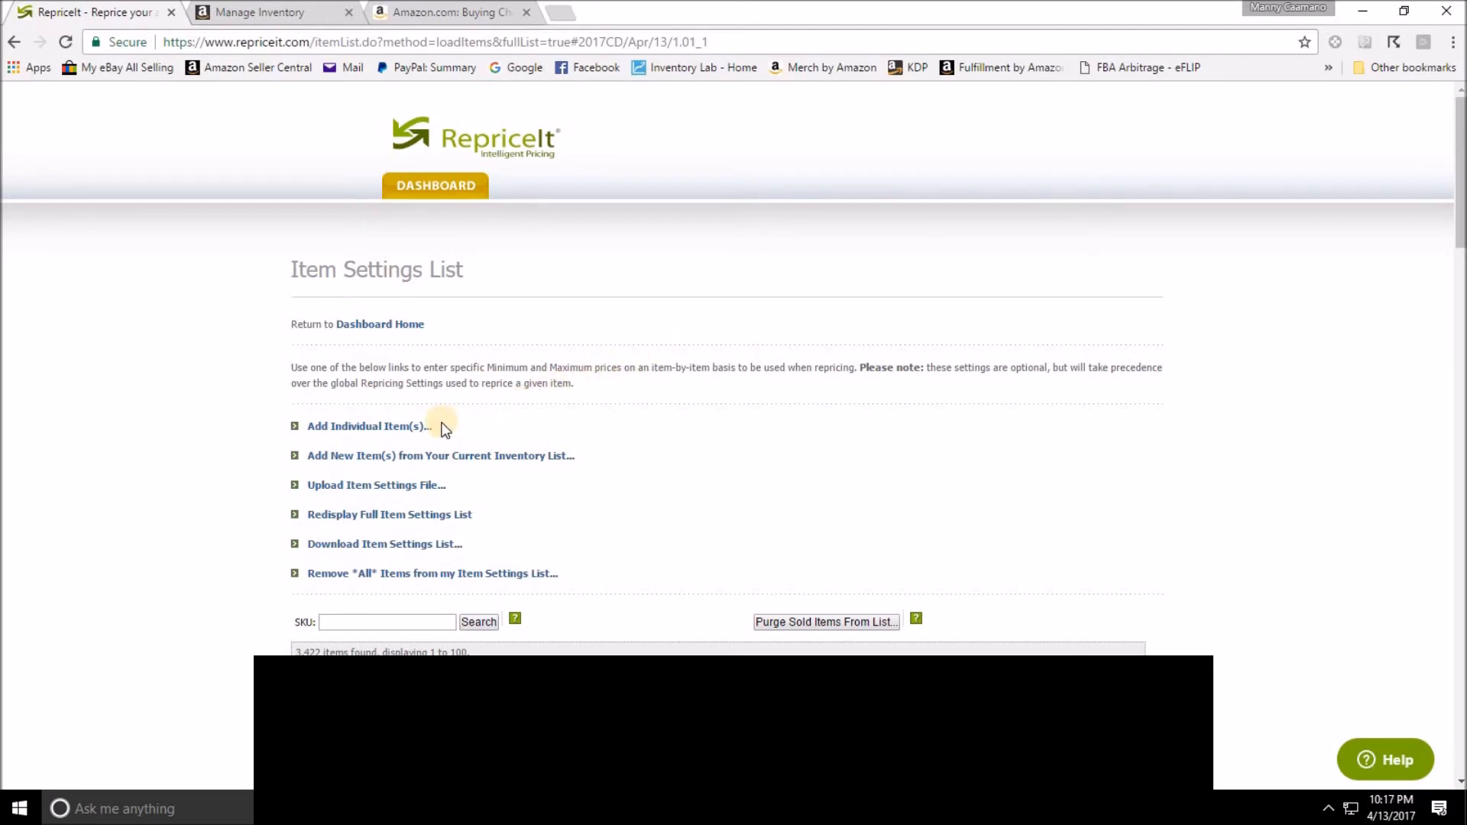
mouse_move(408, 351)
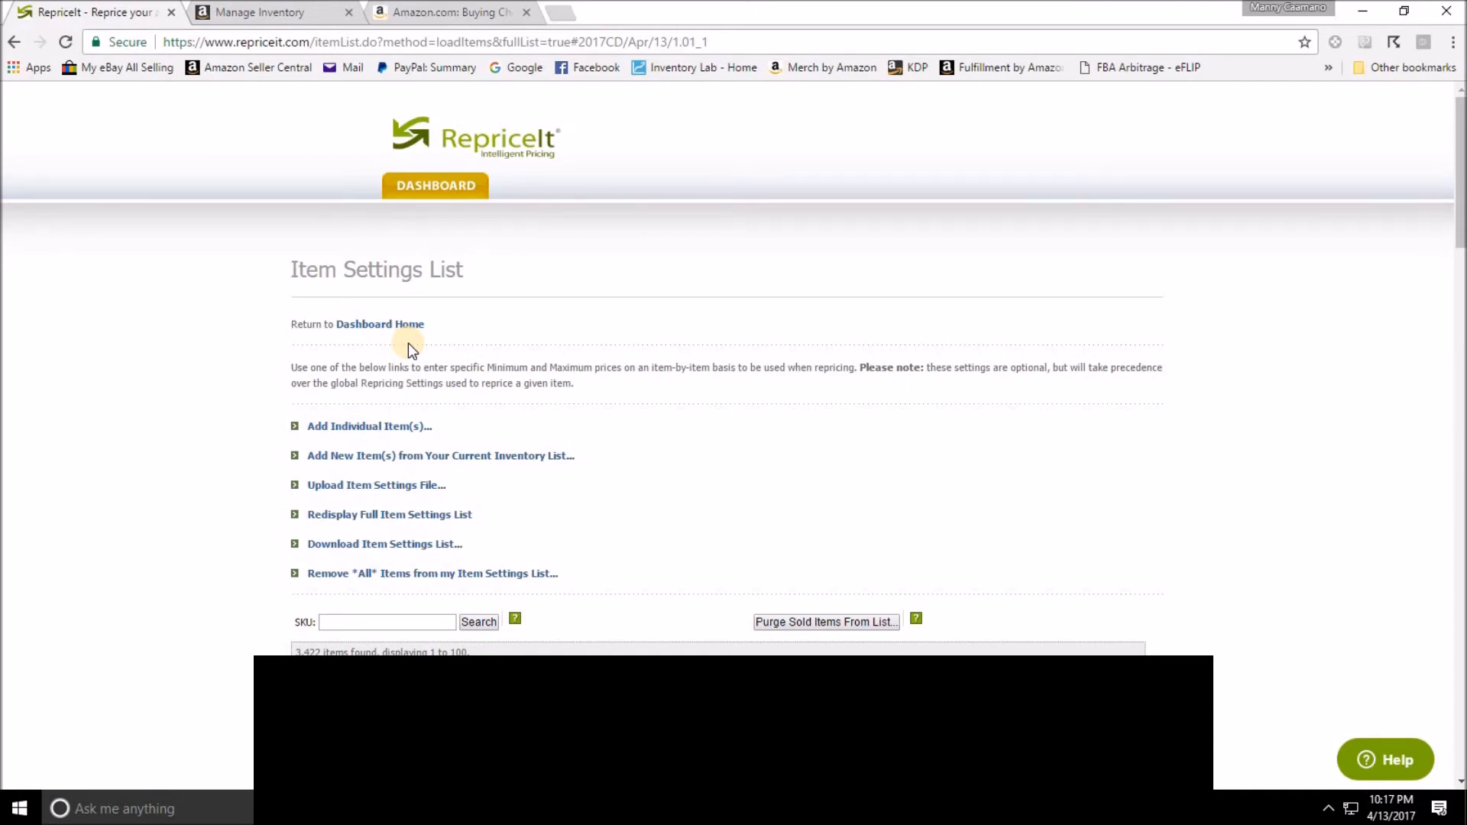
mouse_move(630, 474)
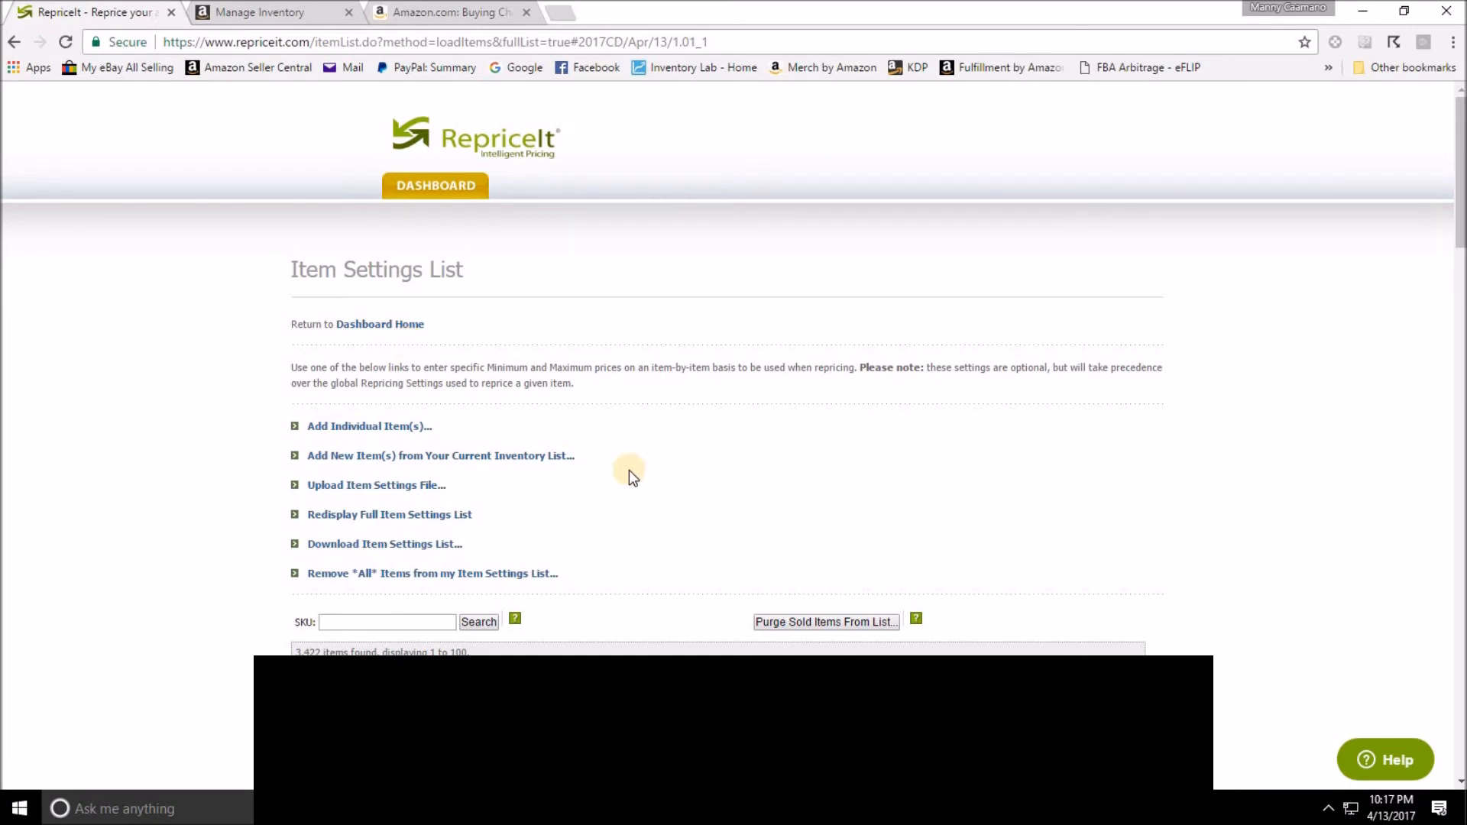
mouse_move(613, 471)
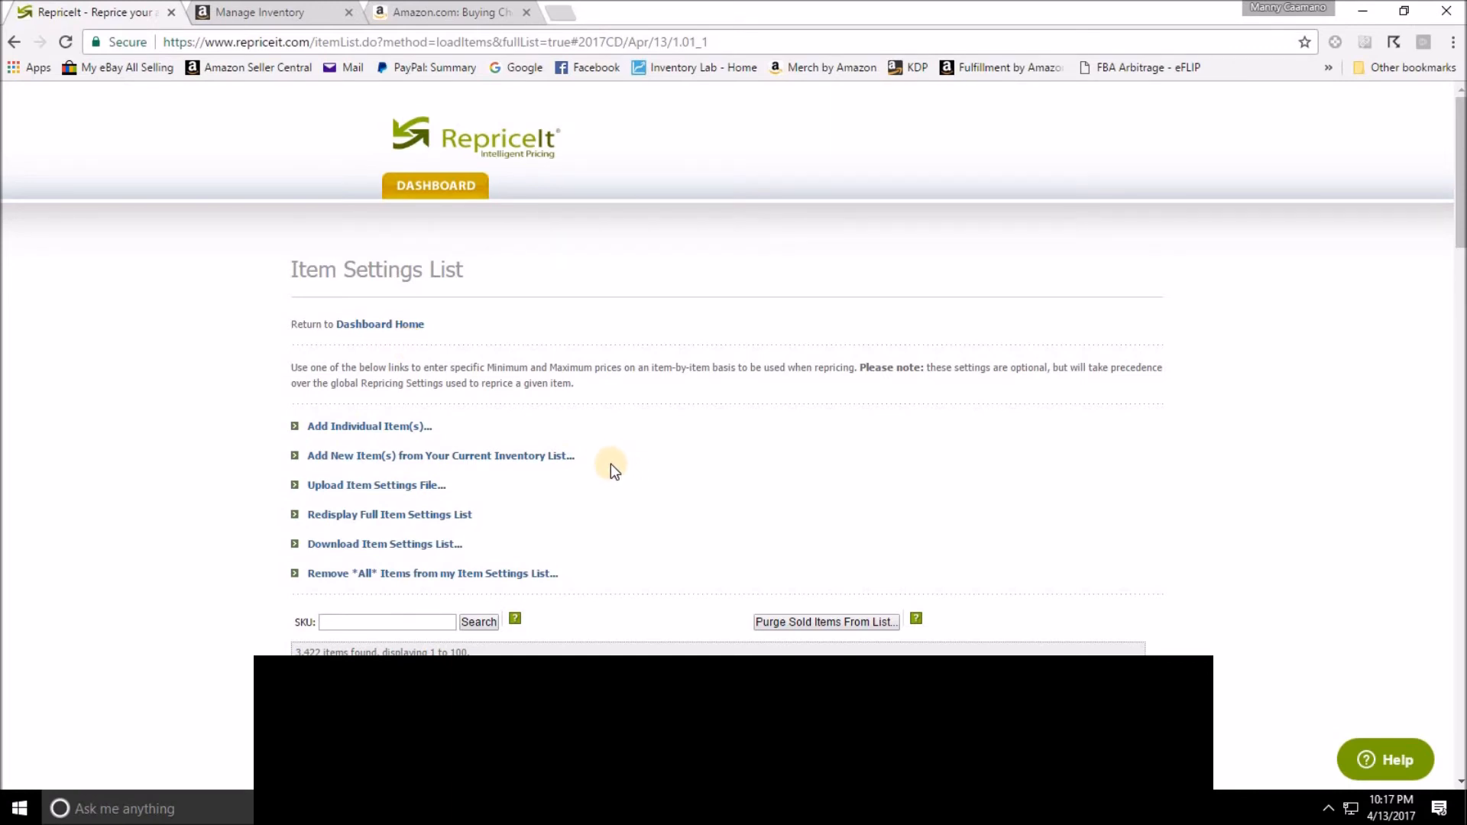
mouse_move(517, 465)
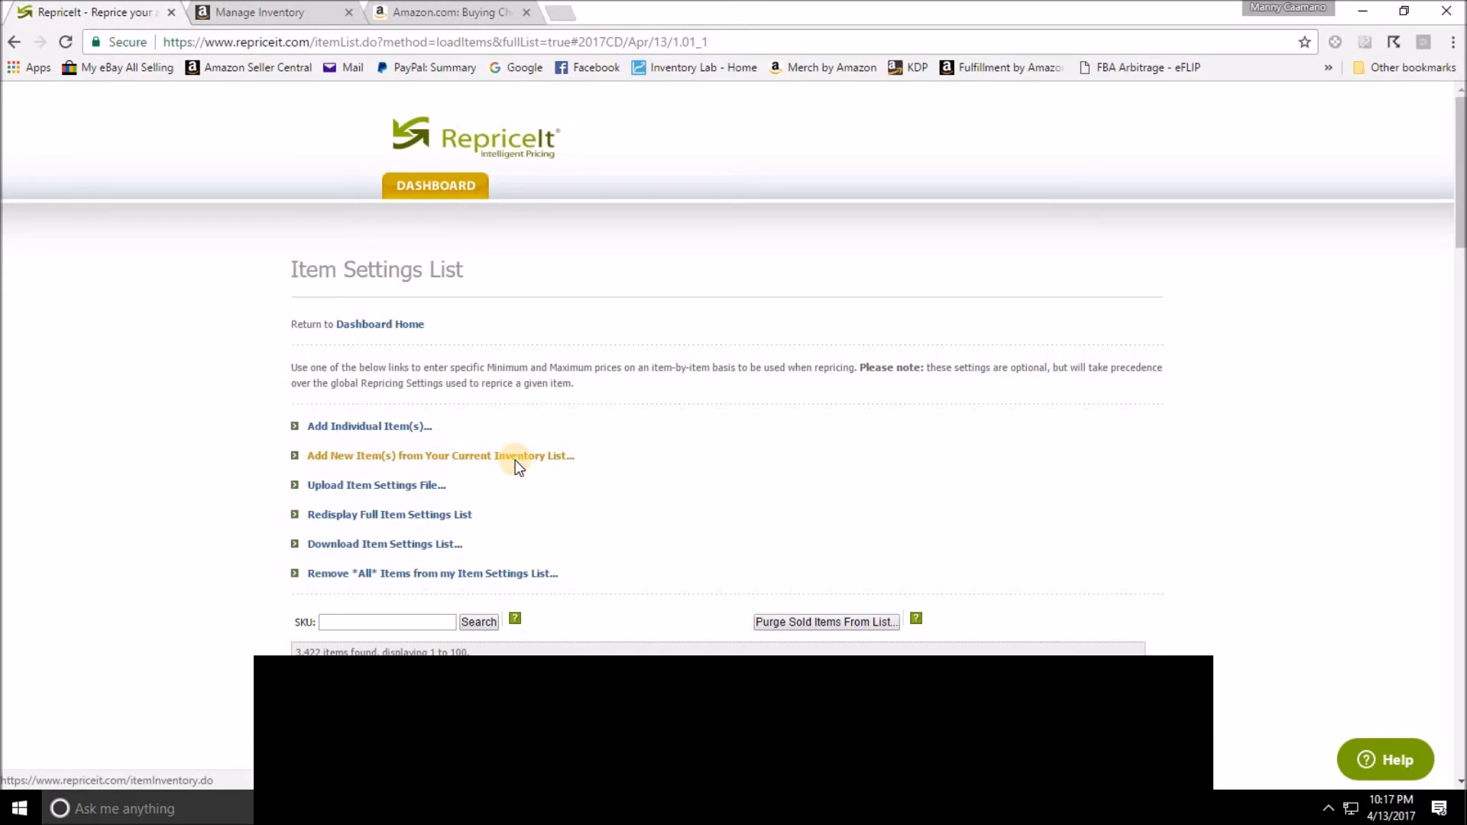
left_click(440, 455)
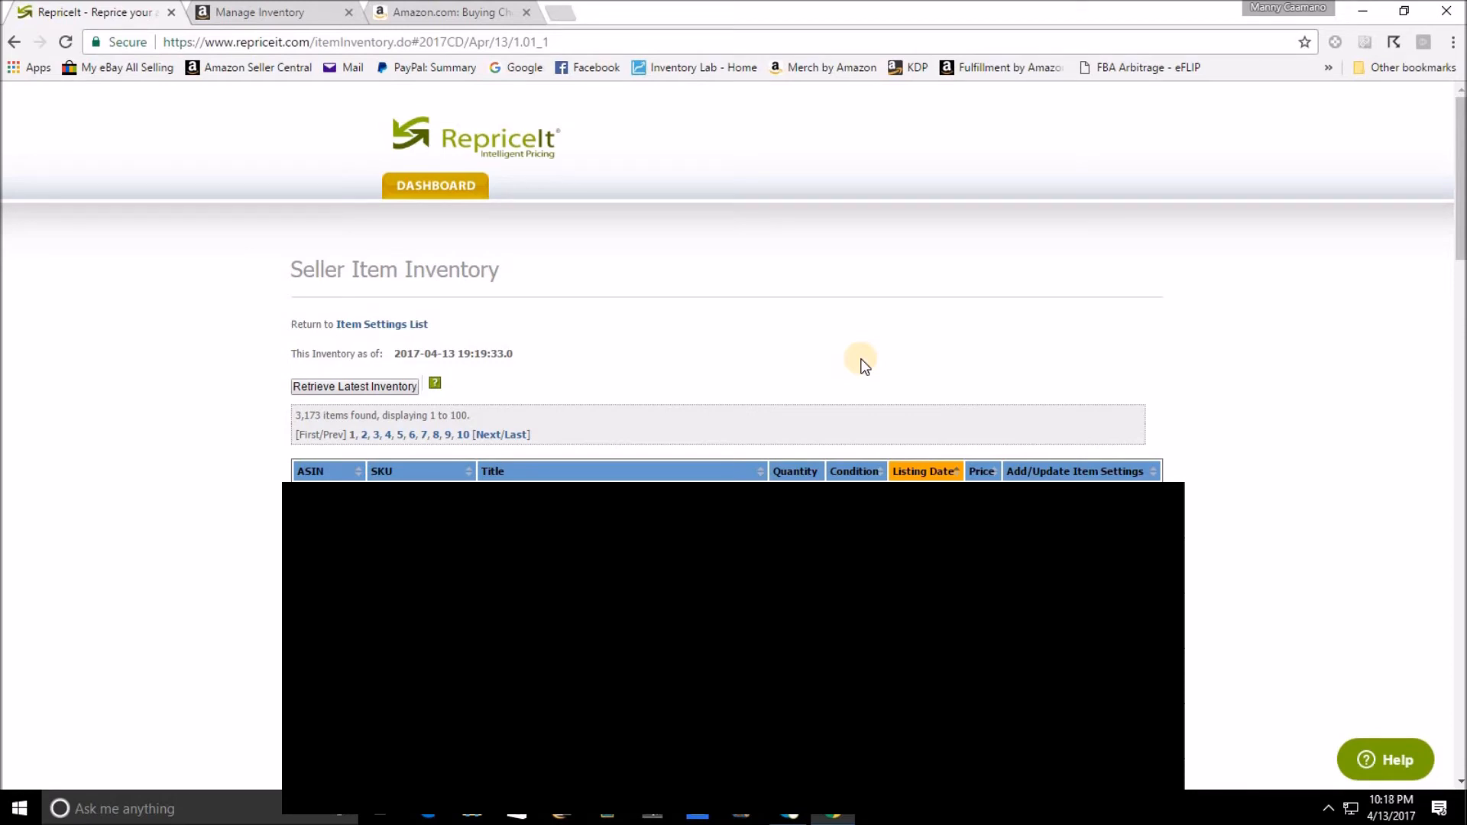
mouse_move(1232, 316)
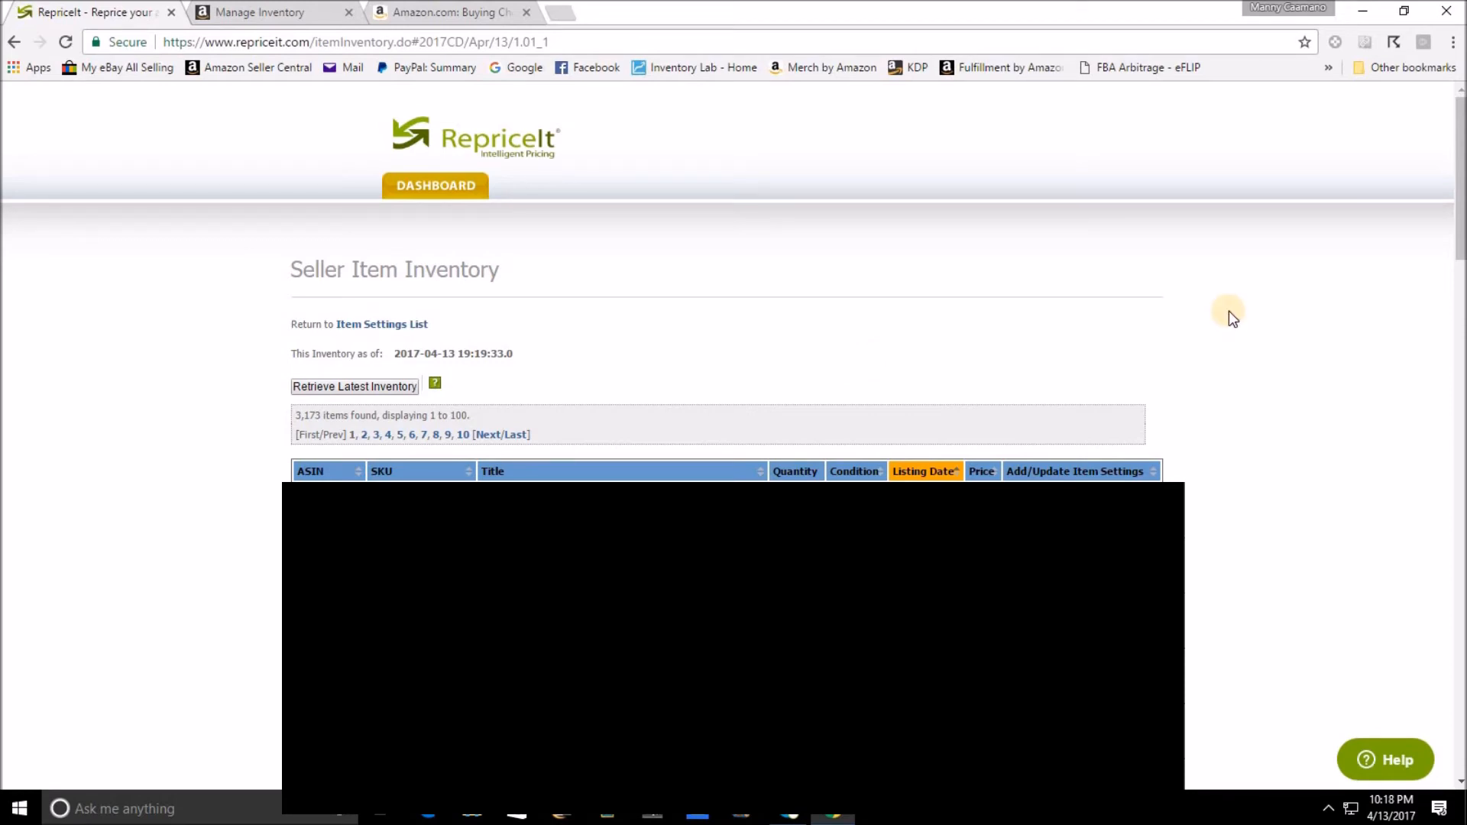
mouse_move(1003, 363)
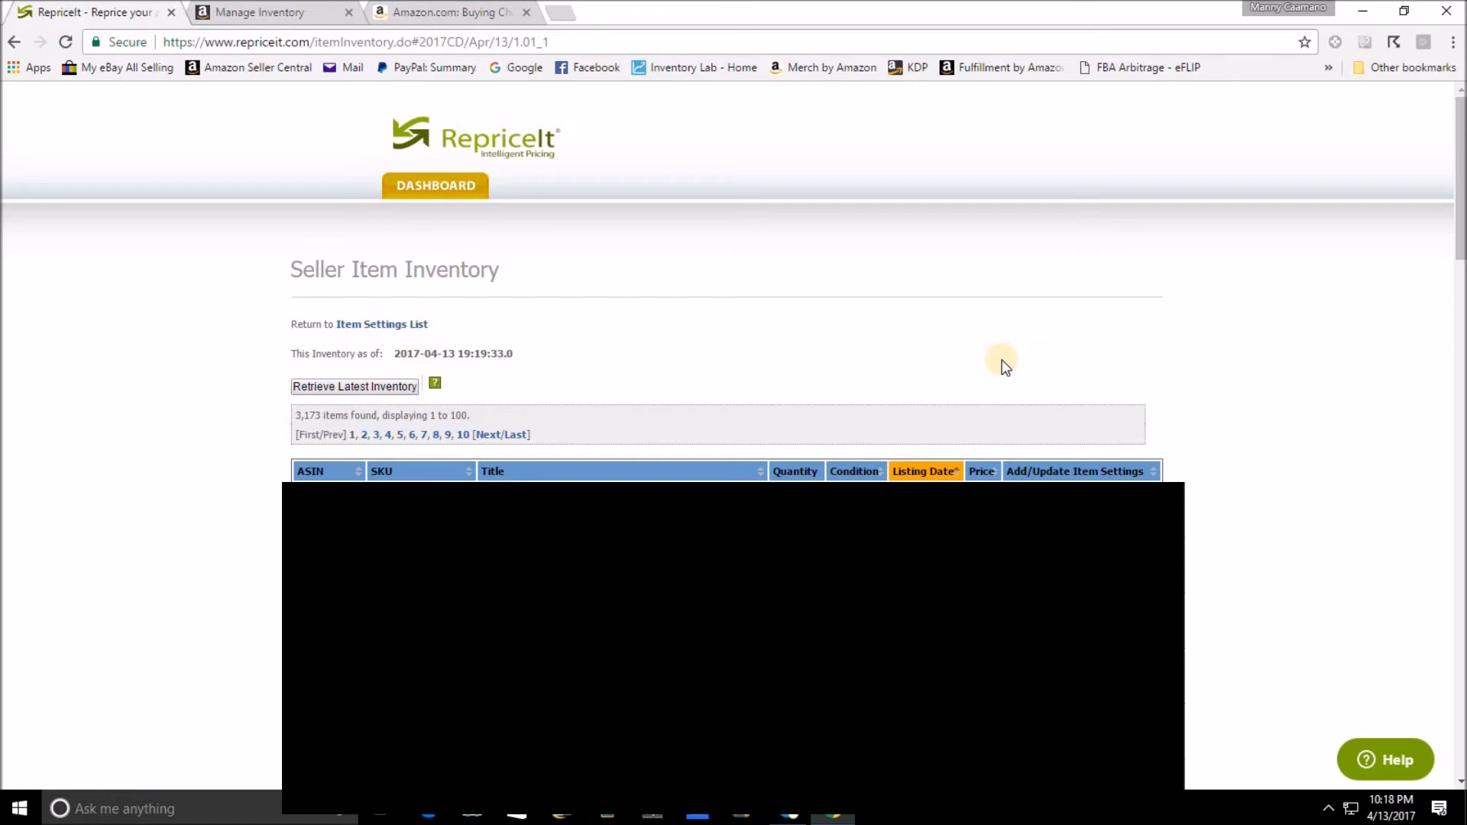
mouse_move(922, 445)
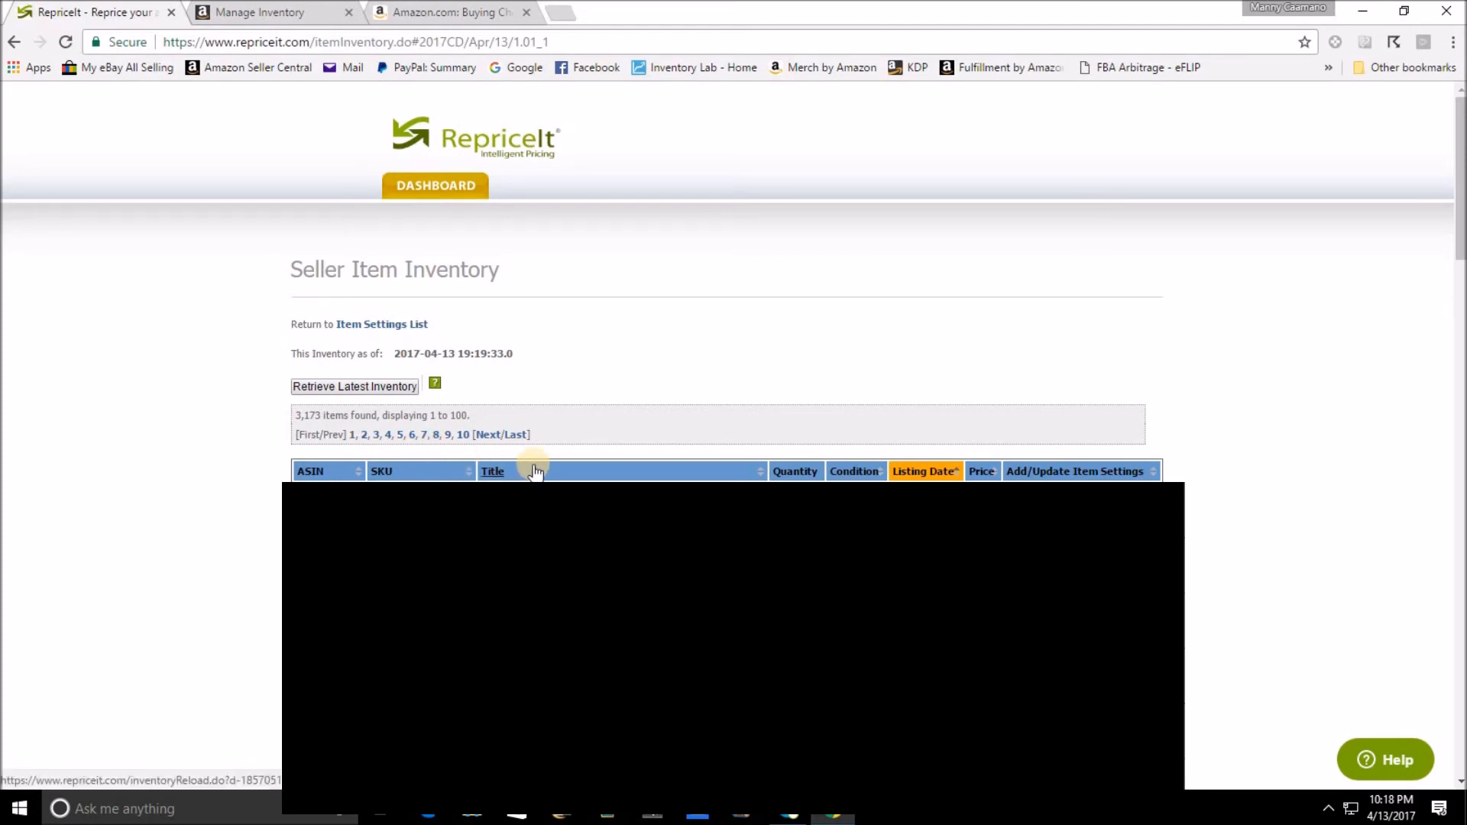
mouse_move(534, 468)
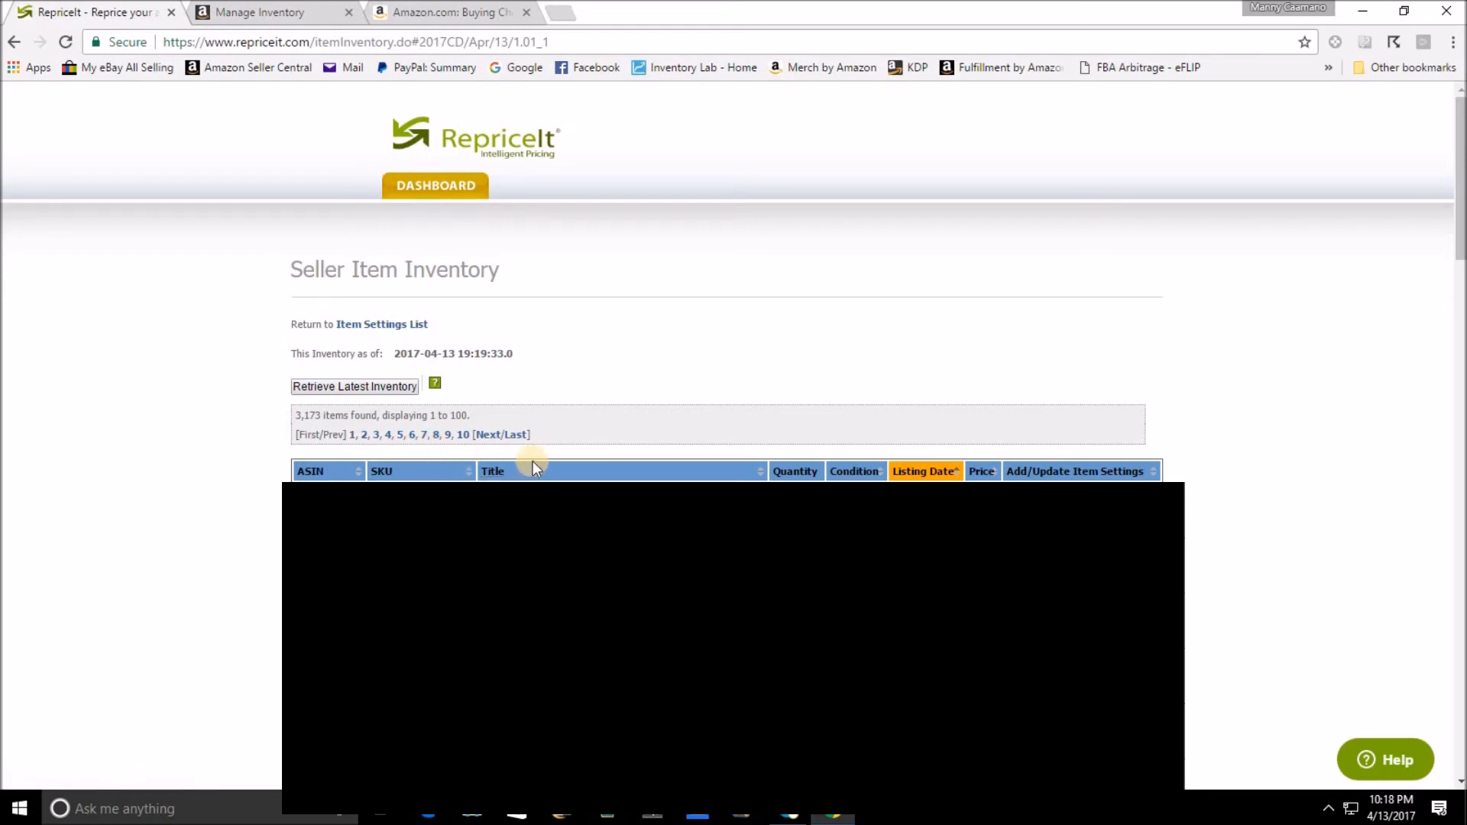
mouse_move(912, 467)
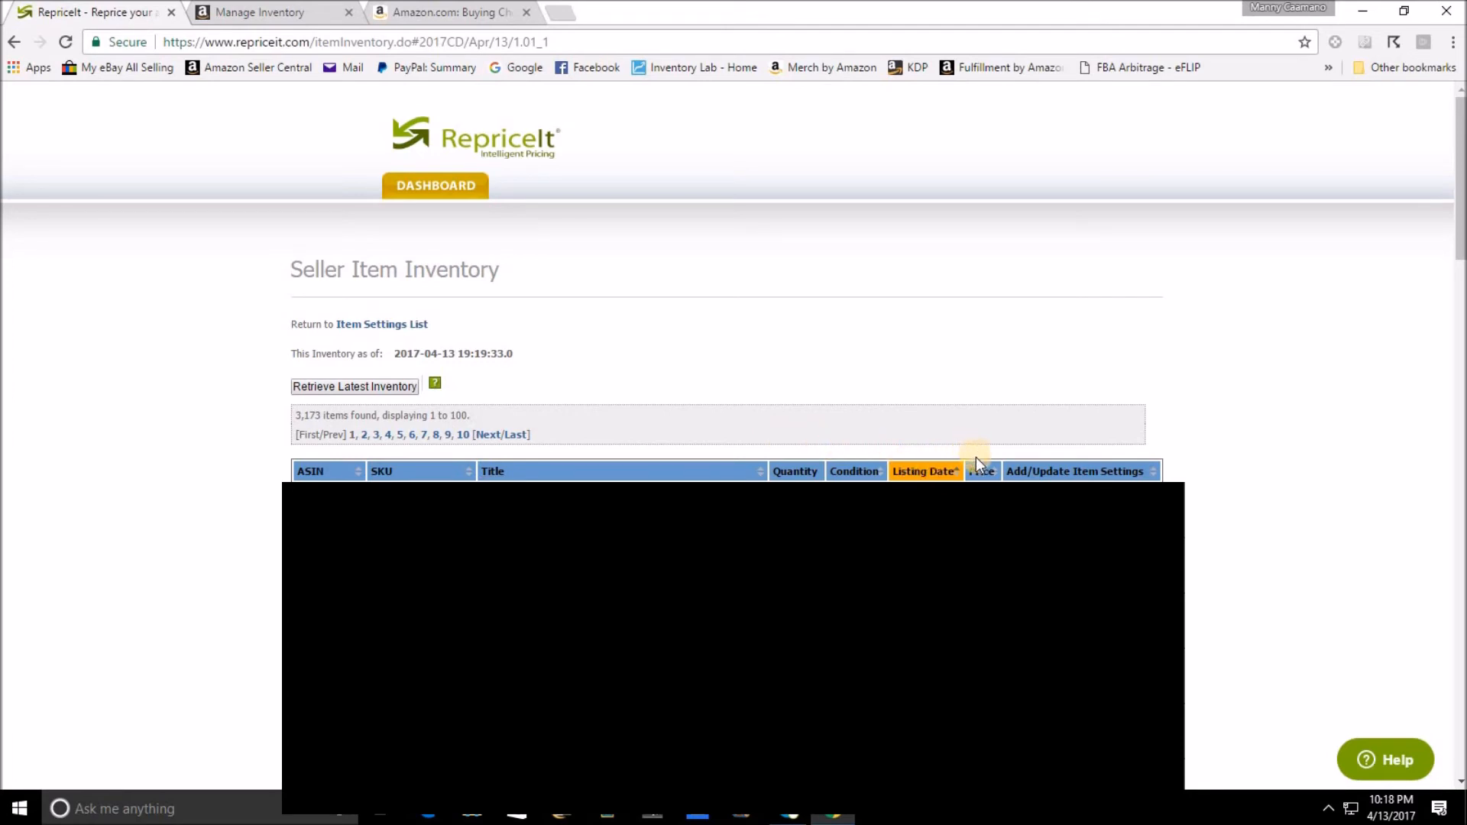
mouse_move(1137, 449)
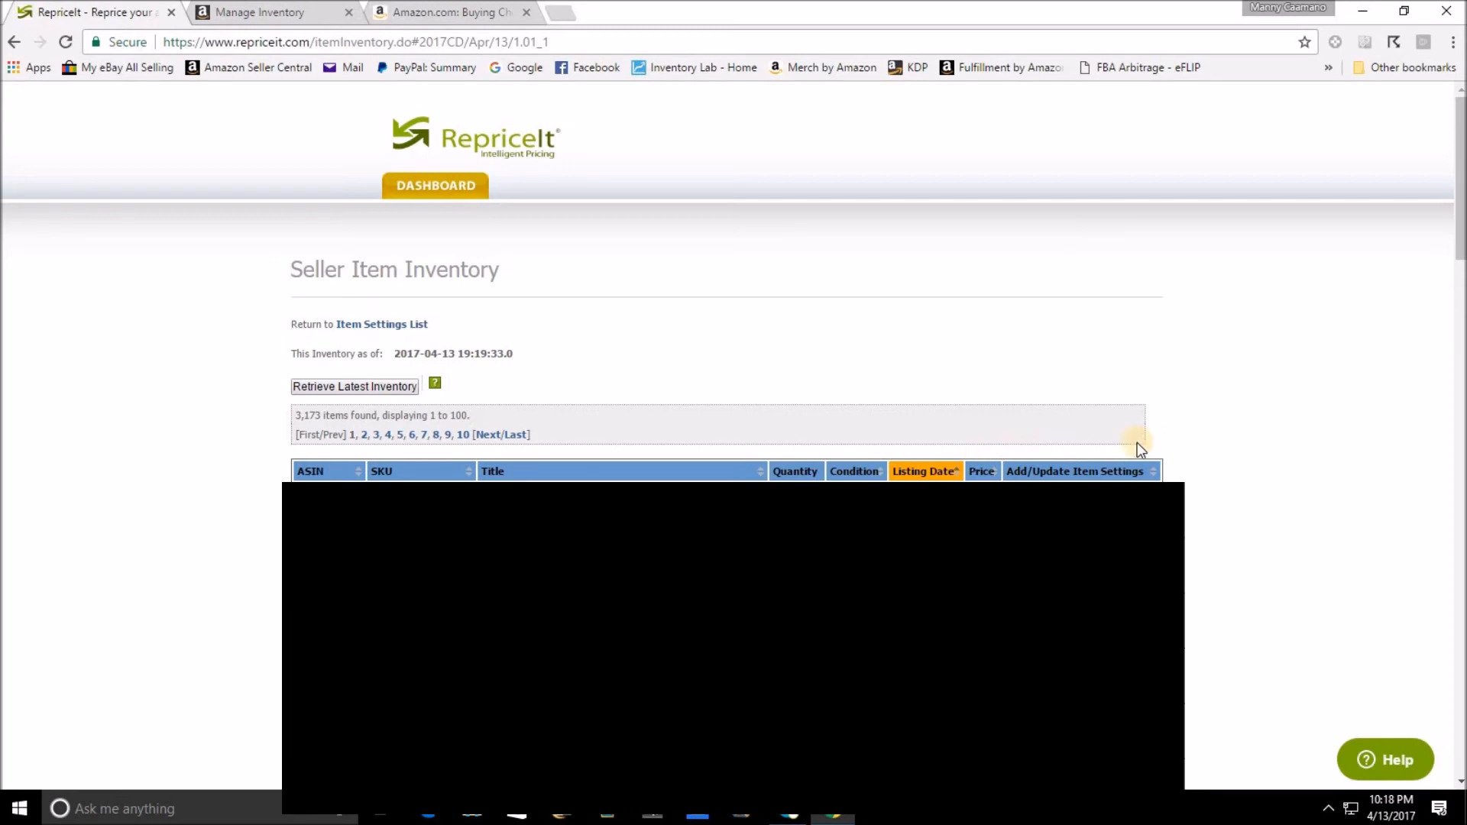
mouse_move(1121, 454)
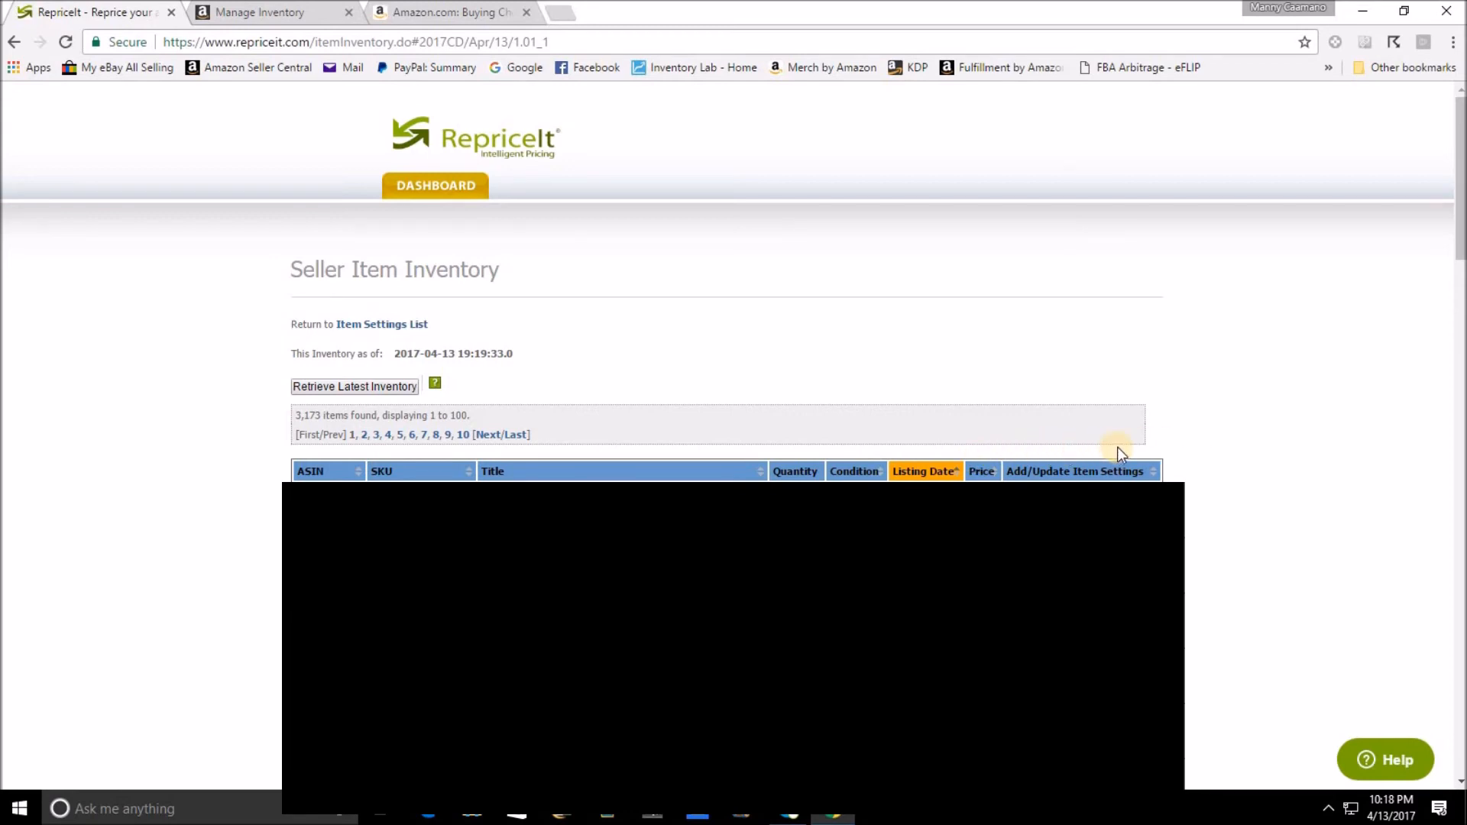
mouse_move(545, 424)
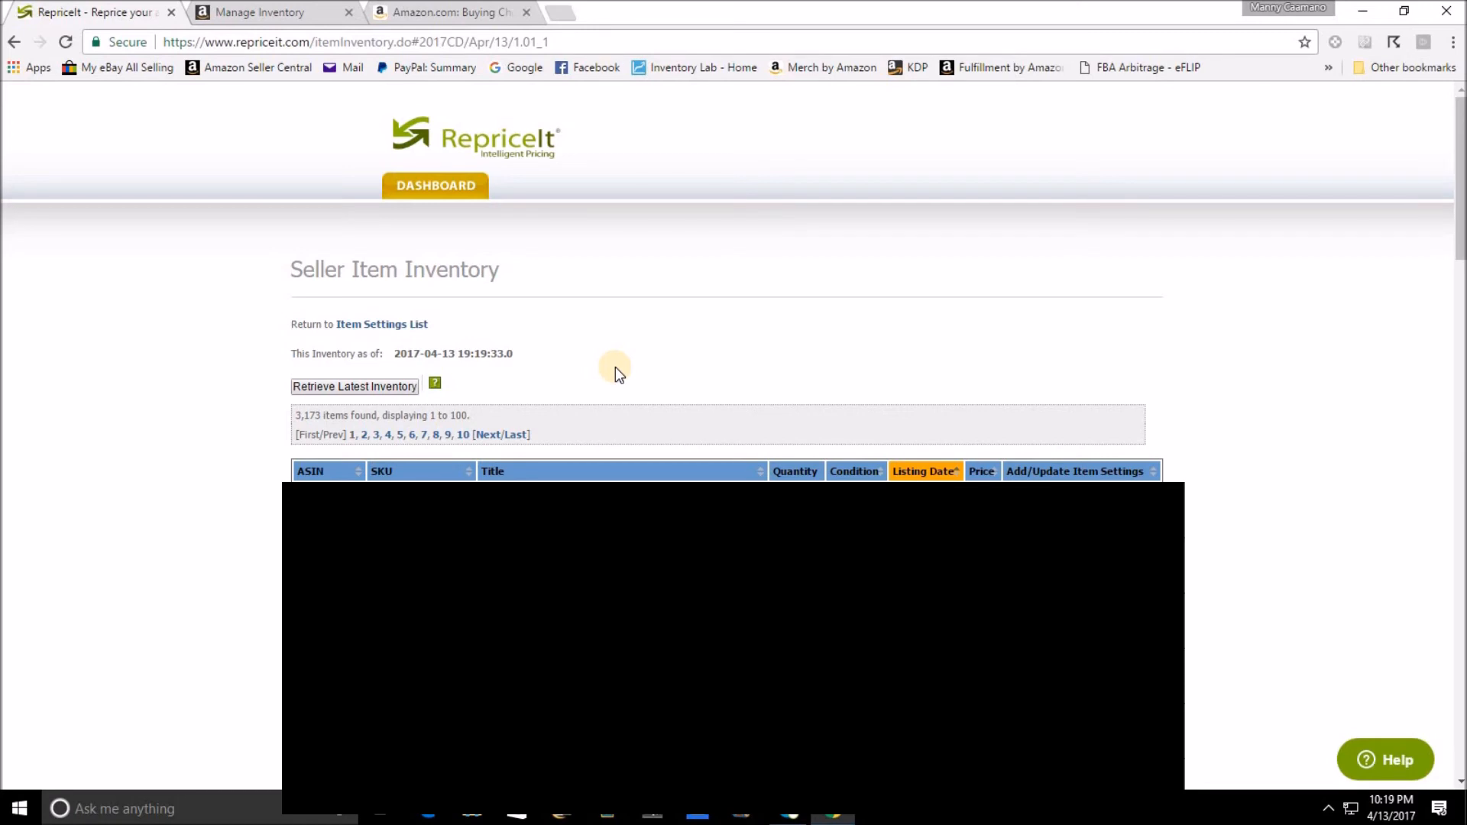
mouse_move(1208, 459)
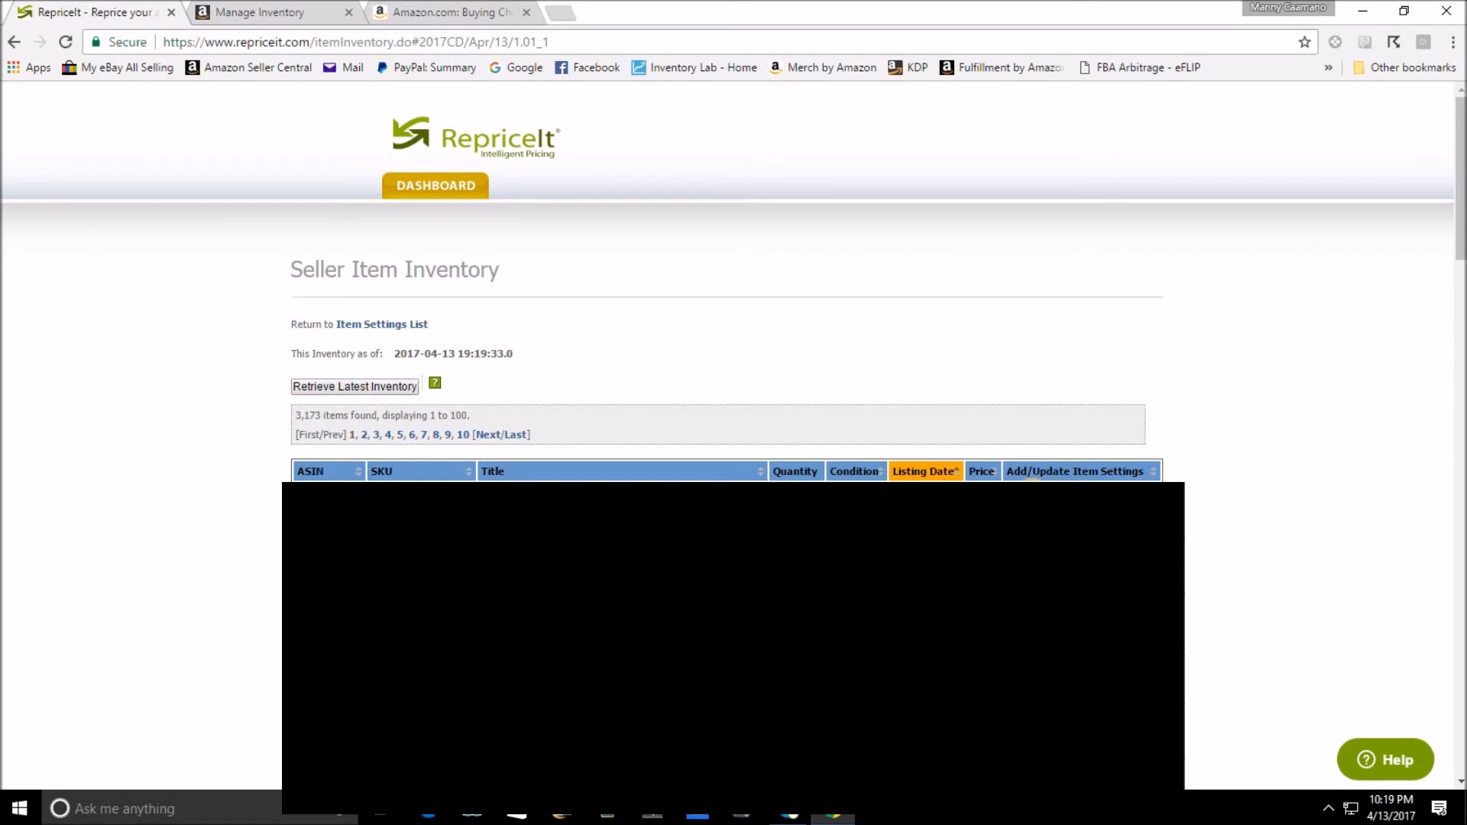
mouse_move(1059, 367)
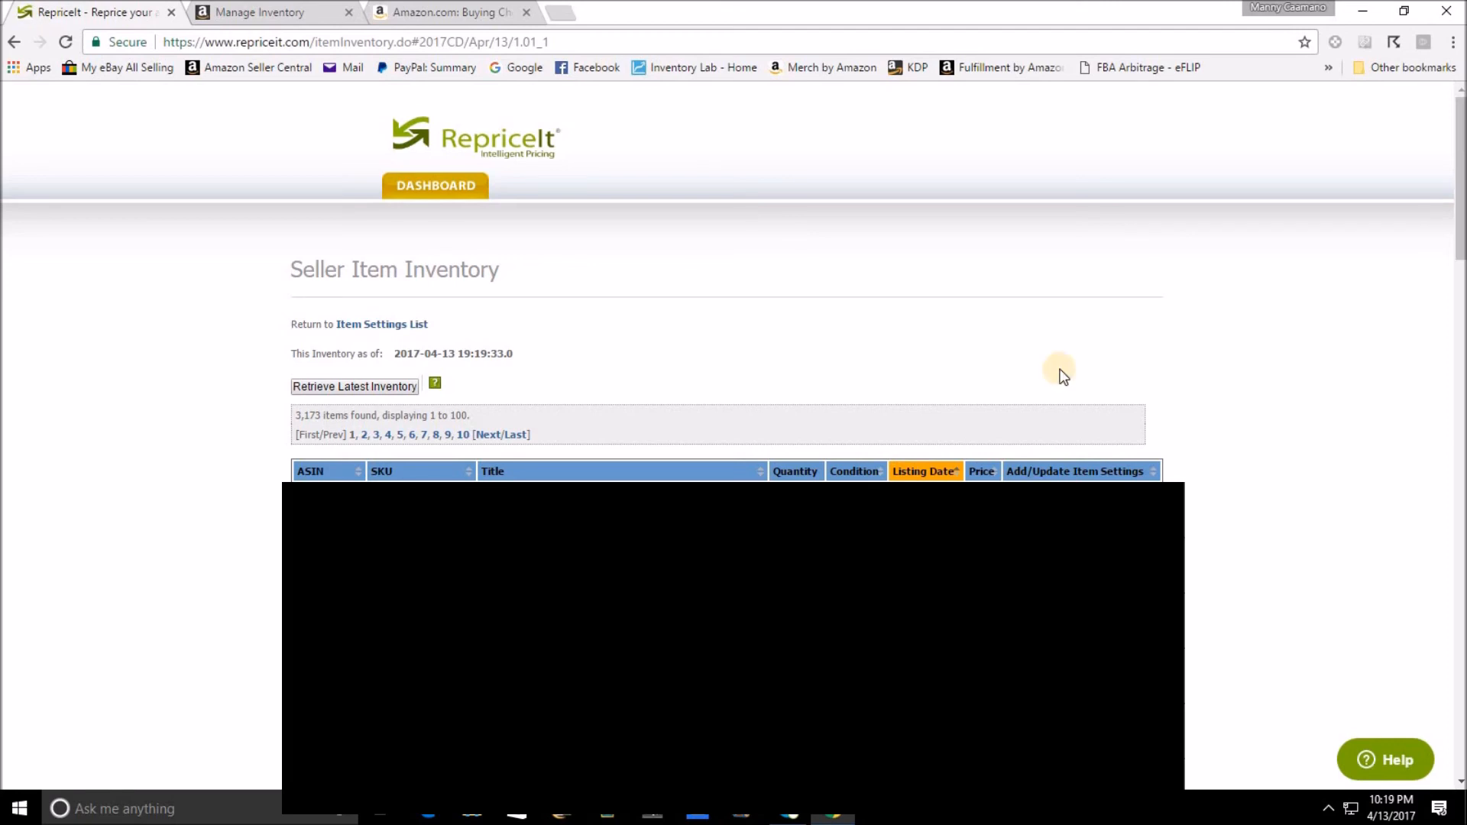
mouse_move(1062, 387)
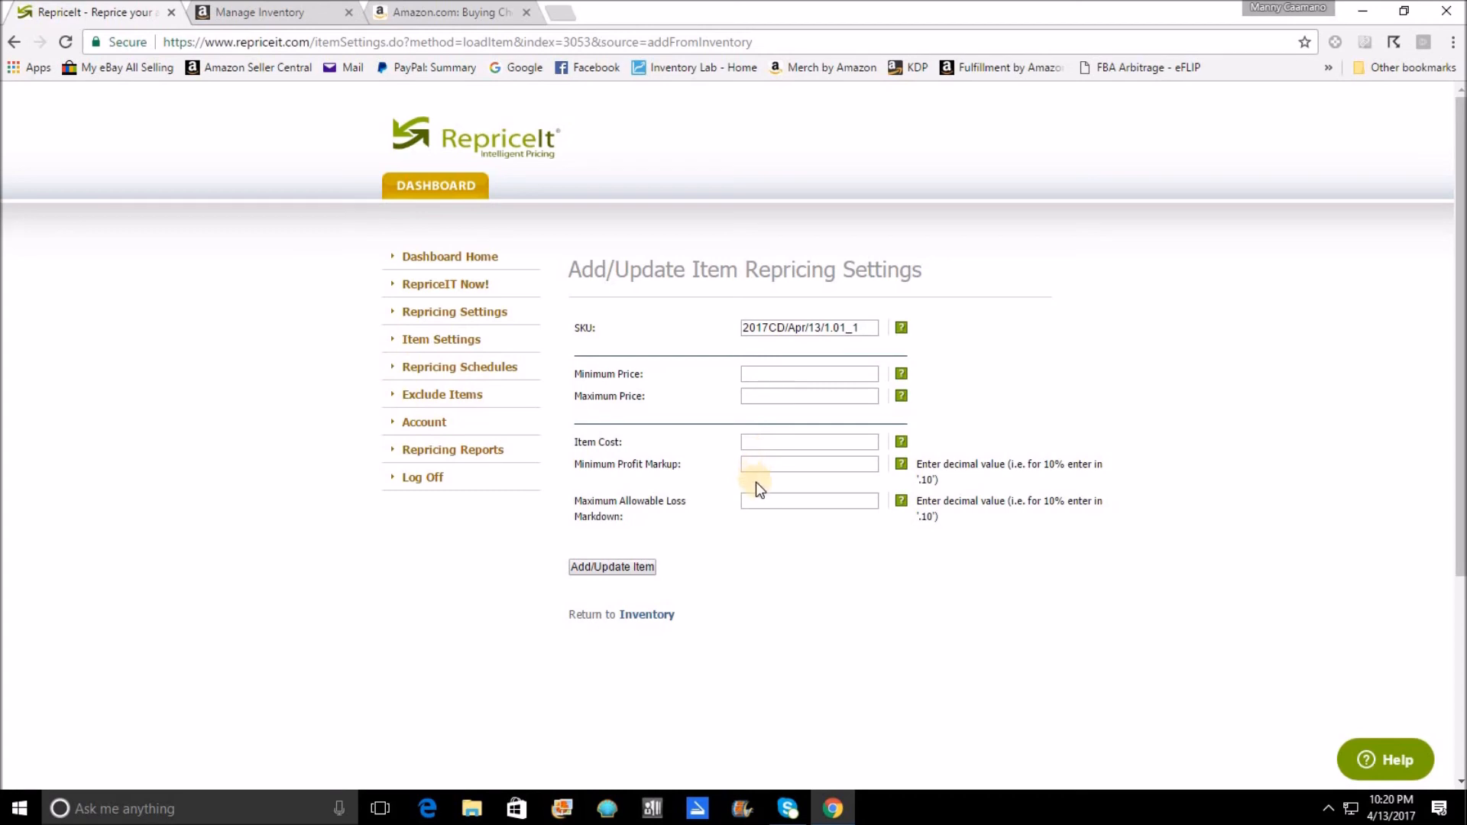
mouse_move(873, 487)
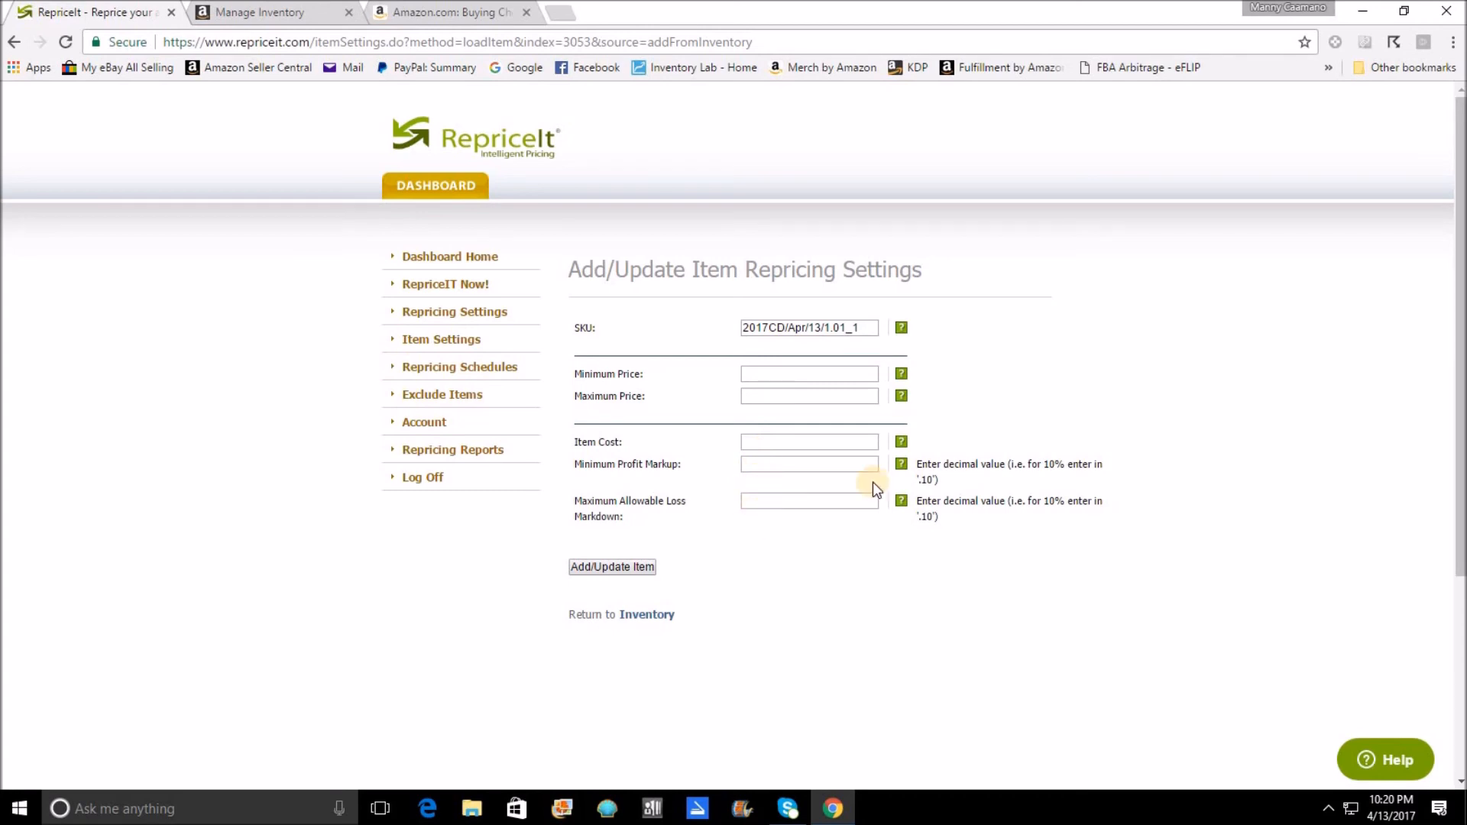